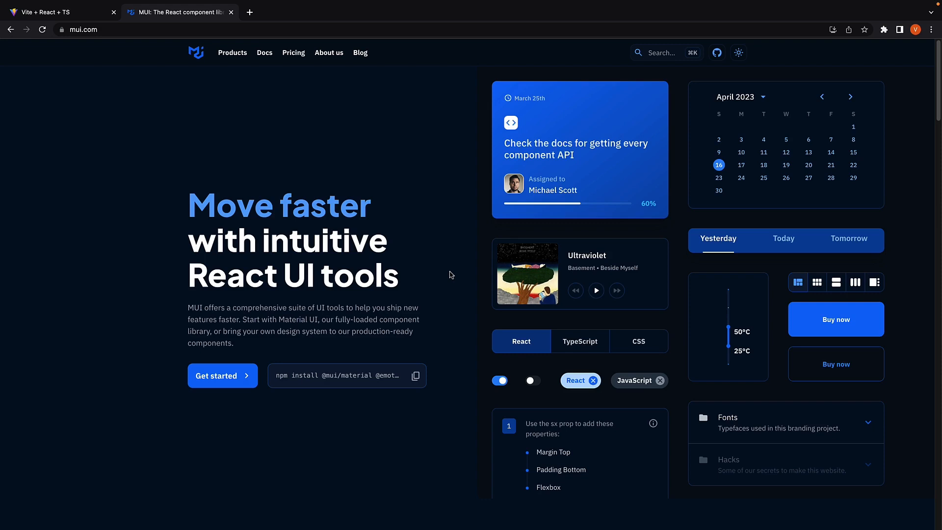
pyautogui.moveTo(381, 217)
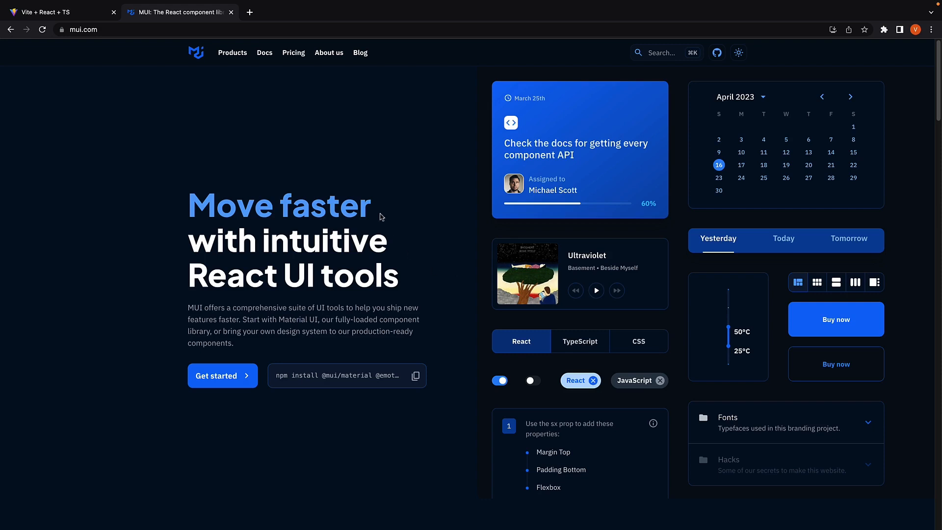
pyautogui.moveTo(231, 79)
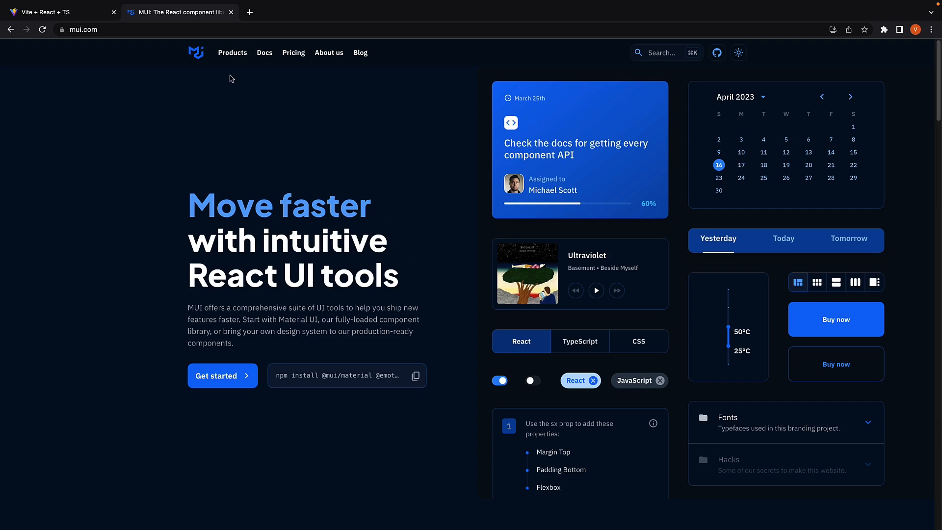
pyautogui.moveTo(180, 106)
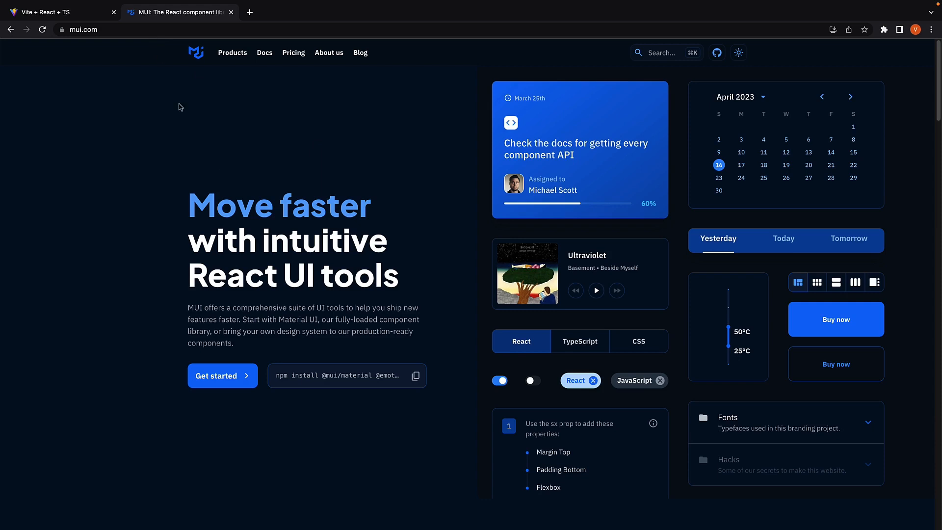
pyautogui.moveTo(415, 375)
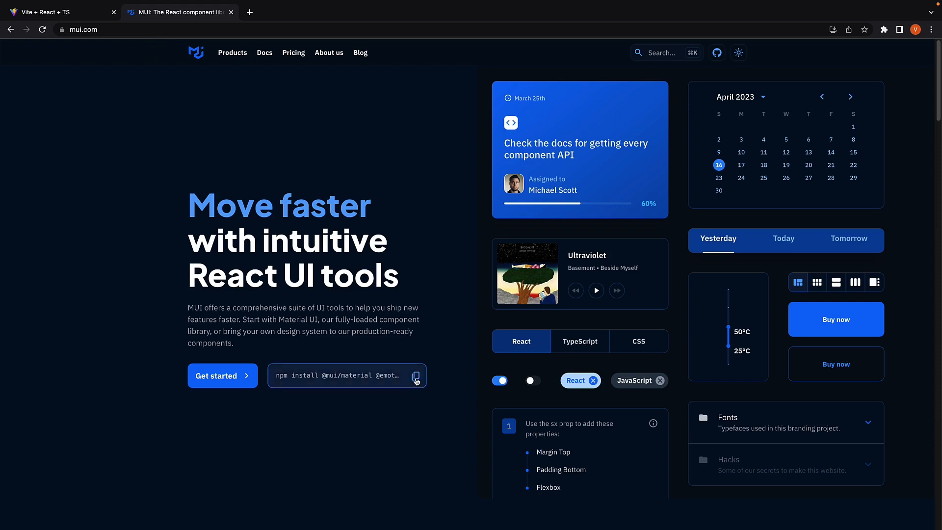
pyautogui.click(416, 376)
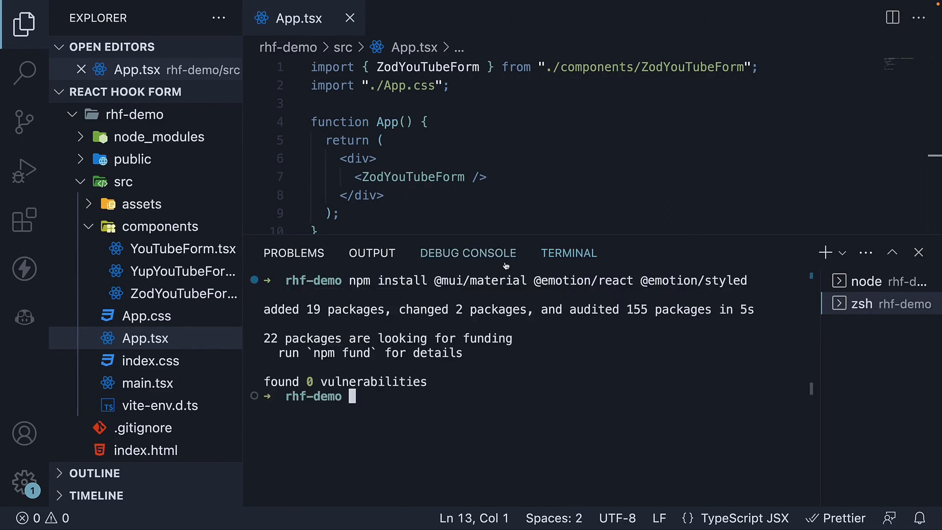
# Close the terminal panel so App.tsx fills the editor.
pyautogui.click(919, 252)
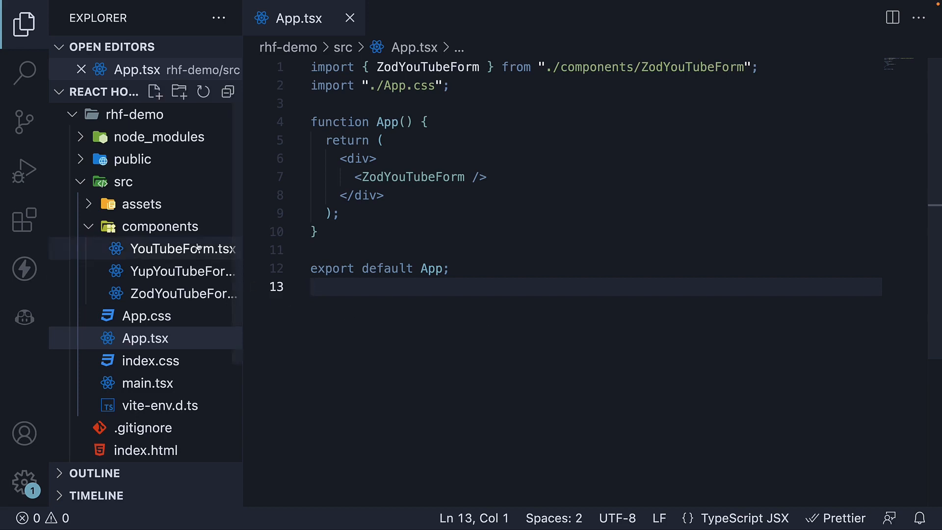
# Create a new file named MuiLoginForm.tsx in the components folder.
pyautogui.click(160, 225)
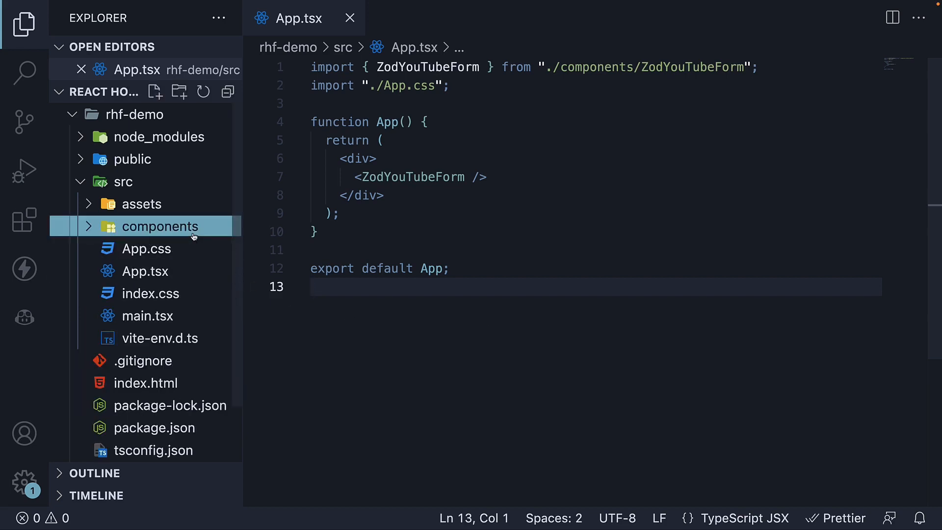
pyautogui.click(160, 226)
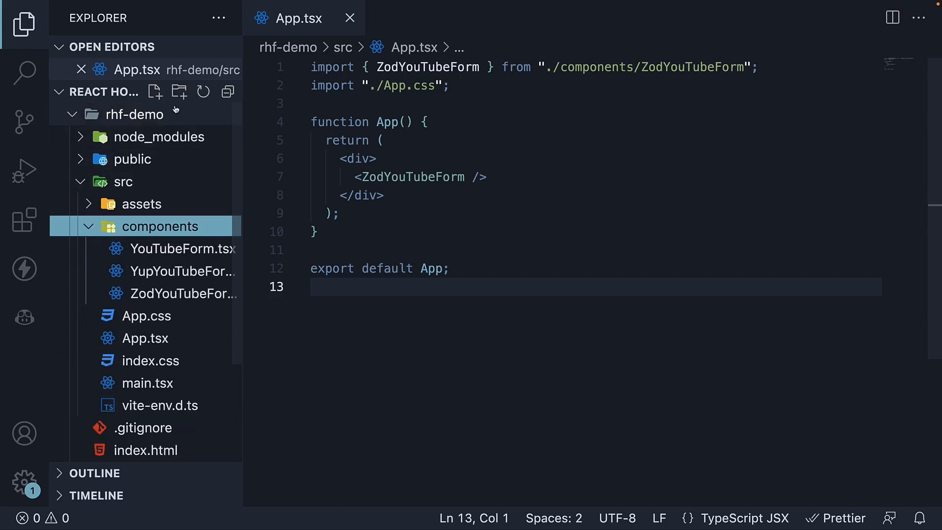
pyautogui.click(155, 93)
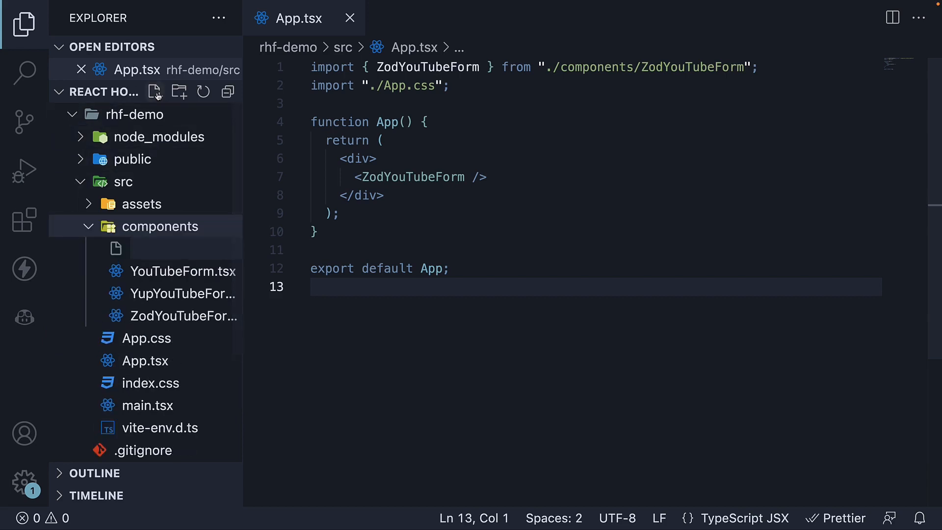
pyautogui.write('Mui')
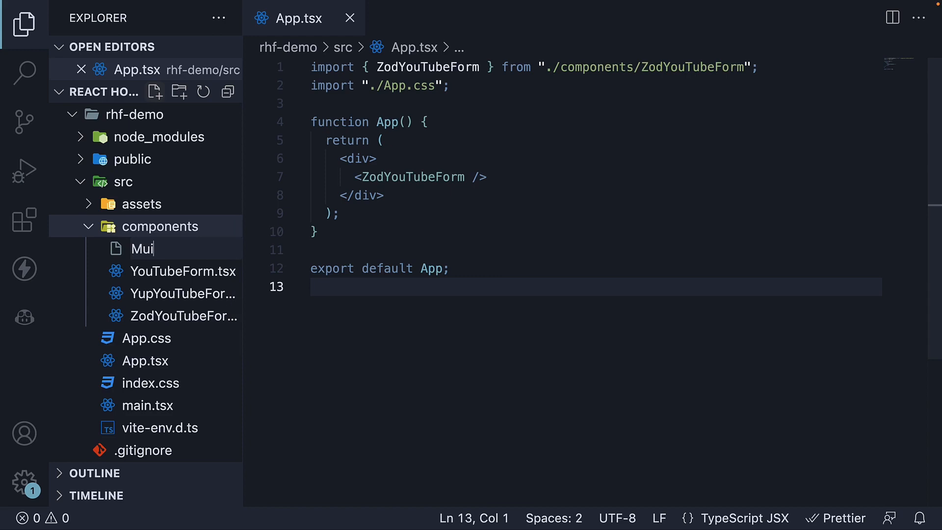
pyautogui.write('LoginForm.ts')
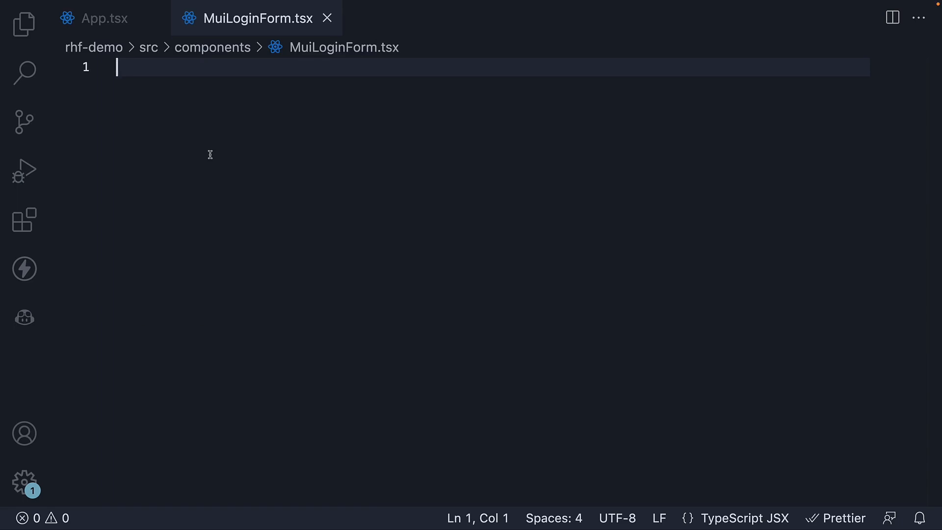
pyautogui.write('import { TextField } from "@mui/material";')
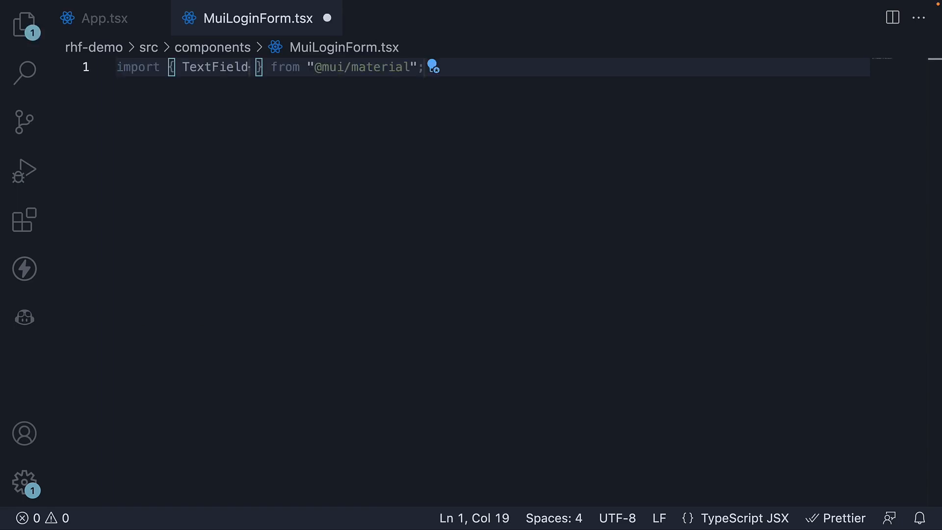
pyautogui.write(', Button')
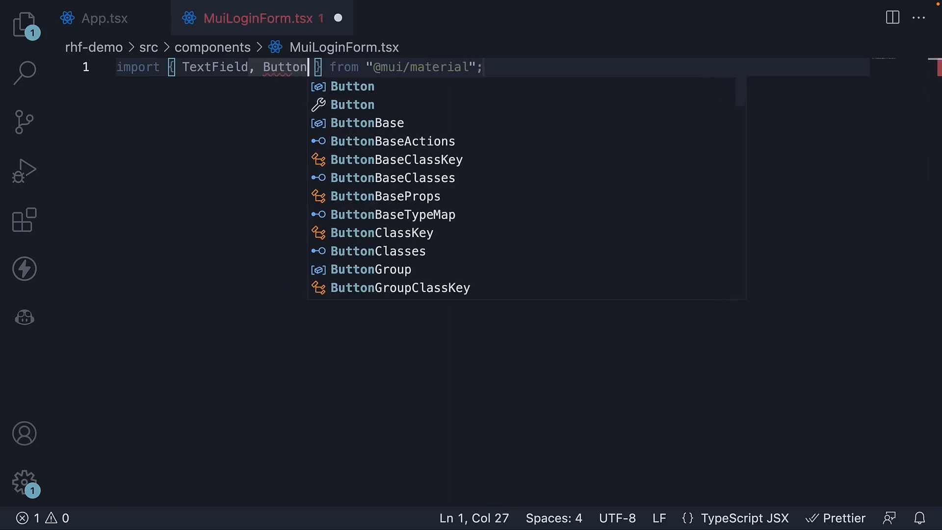
pyautogui.write(', Stack')
pyautogui.write('e')
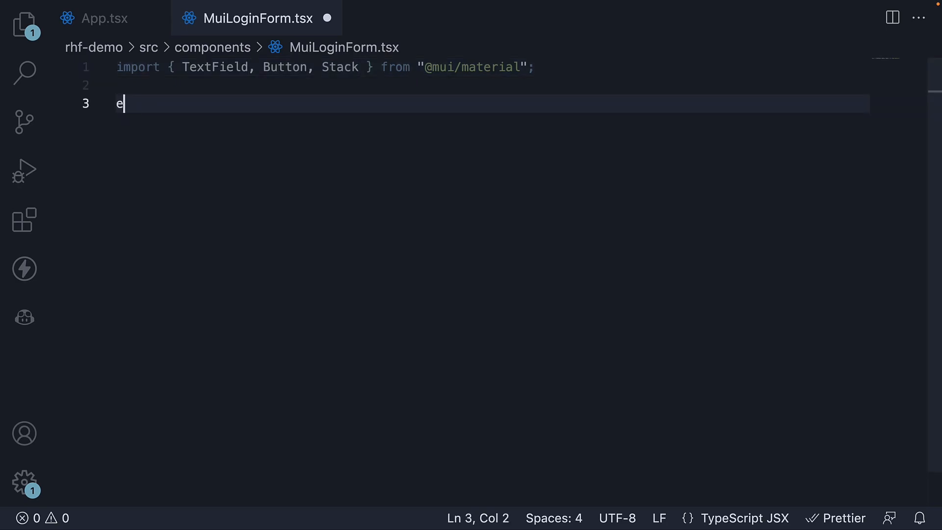
pyautogui.write('xport const MuiLoginForm = () => {')
pyautogui.write('return()')
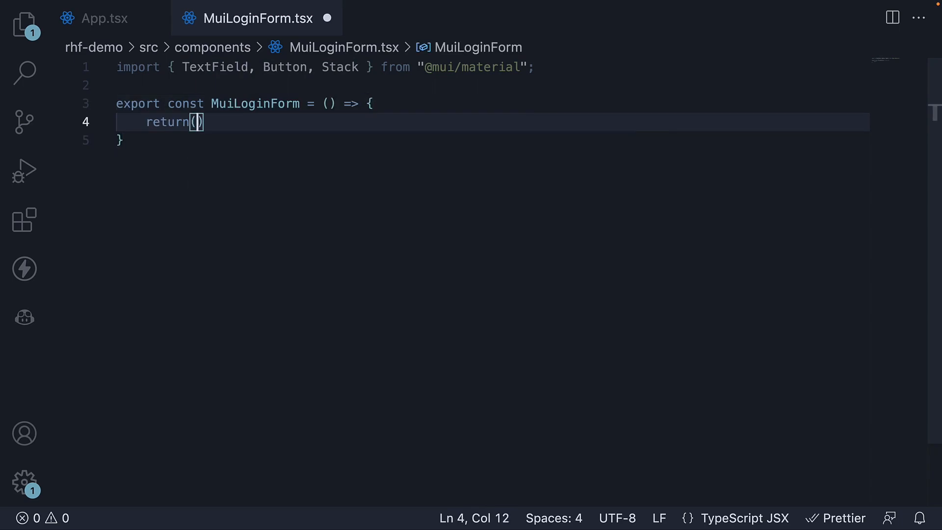
# Return a fragment with a Login heading and a noValidate form containing a Stack.
pyautogui.press('Enter')
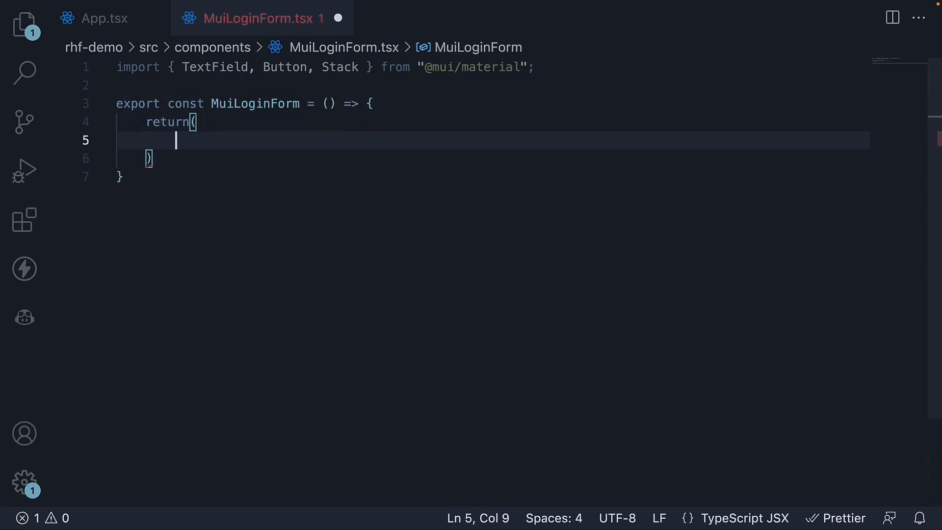
pyautogui.write('<>')
pyautogui.write('<')
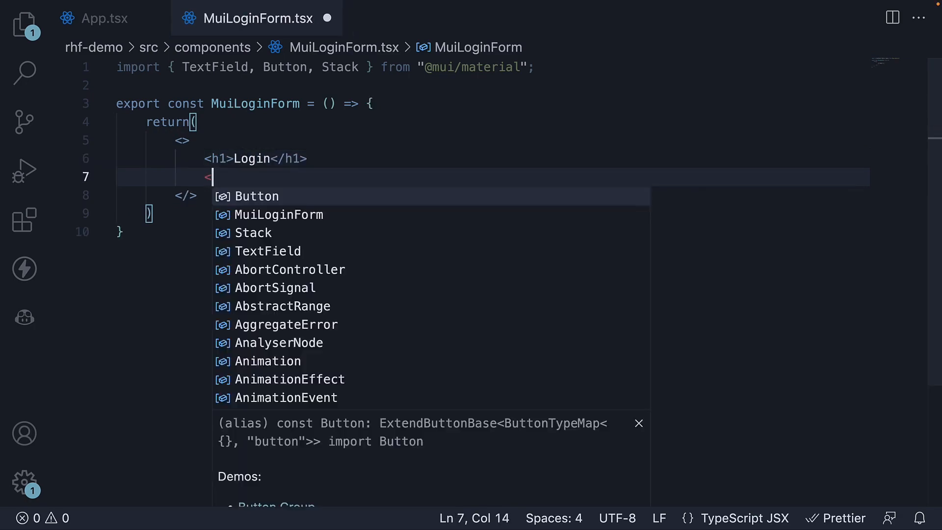
pyautogui.write('form >')
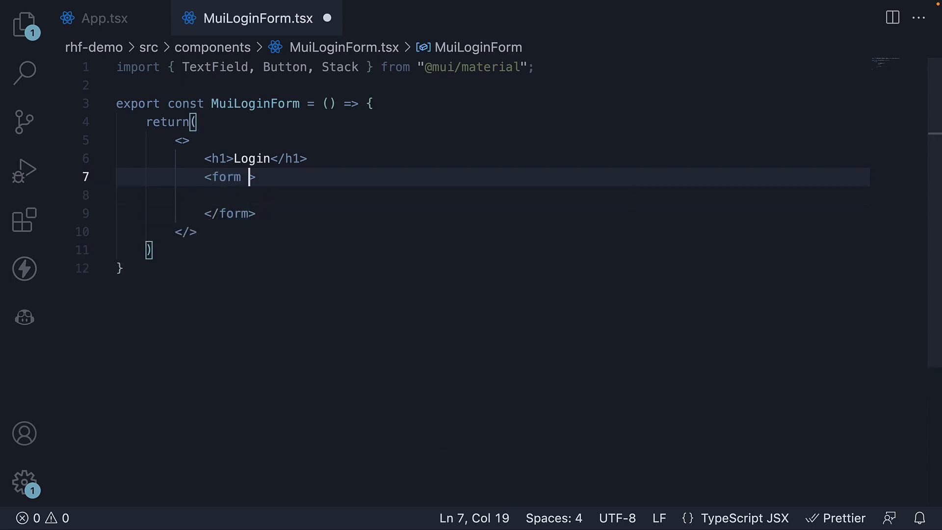
pyautogui.write('noValidate')
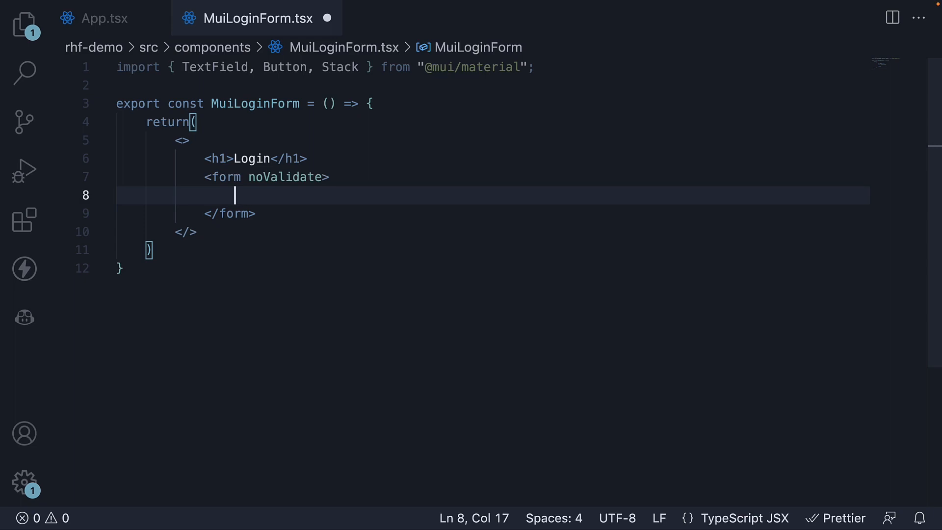
pyautogui.write('<Stack></Stack>')
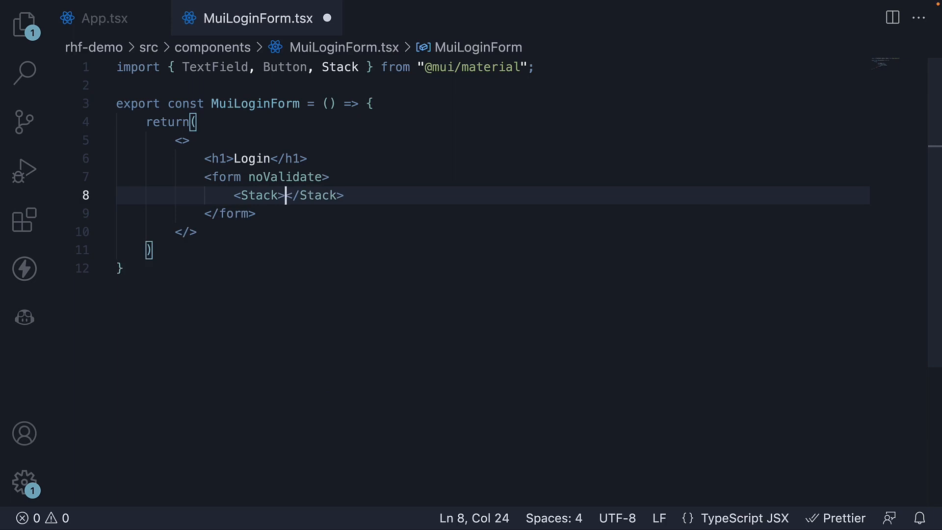
# Give the Stack spacing 2 and width 400.
pyautogui.press('Enter')
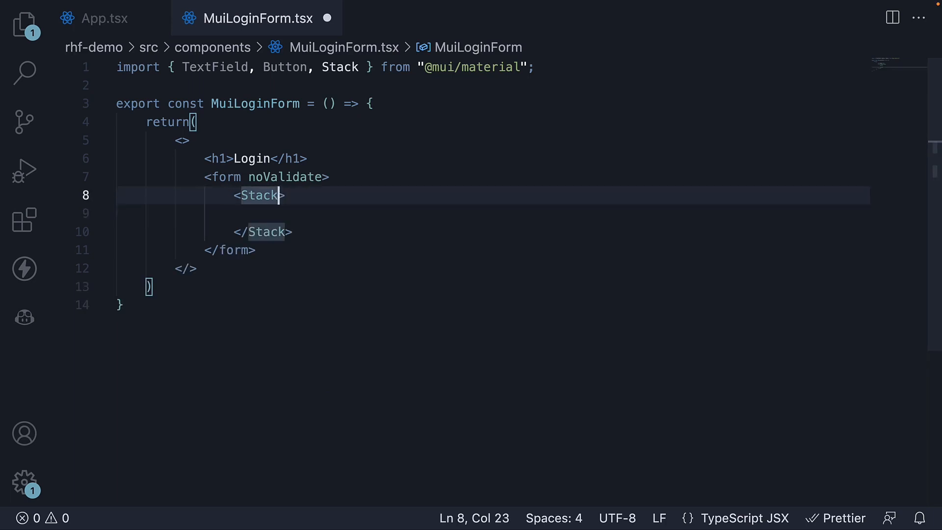
pyautogui.write('spacing={')
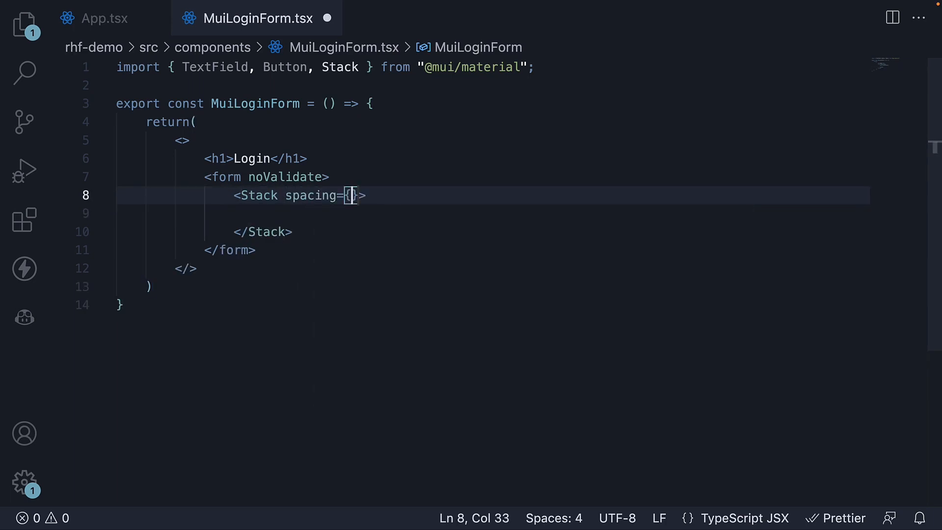
pyautogui.write('2')
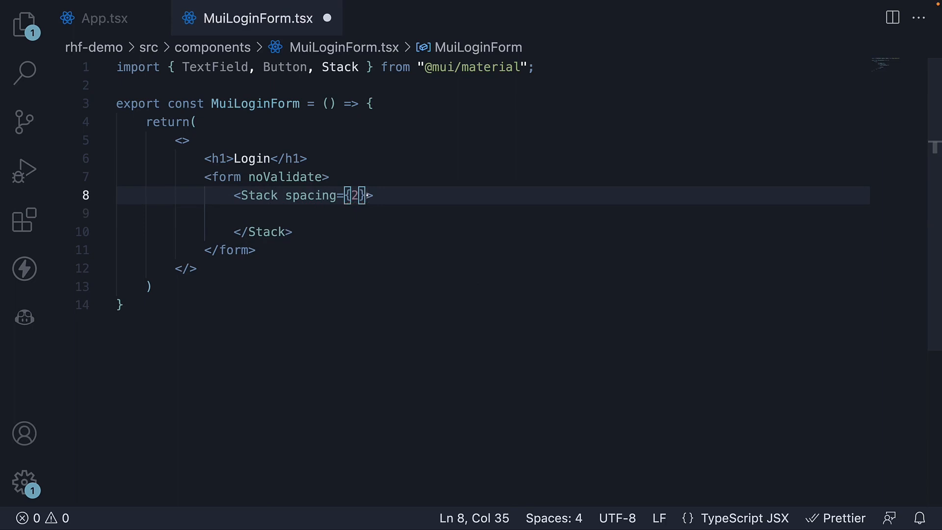
pyautogui.write('width={}')
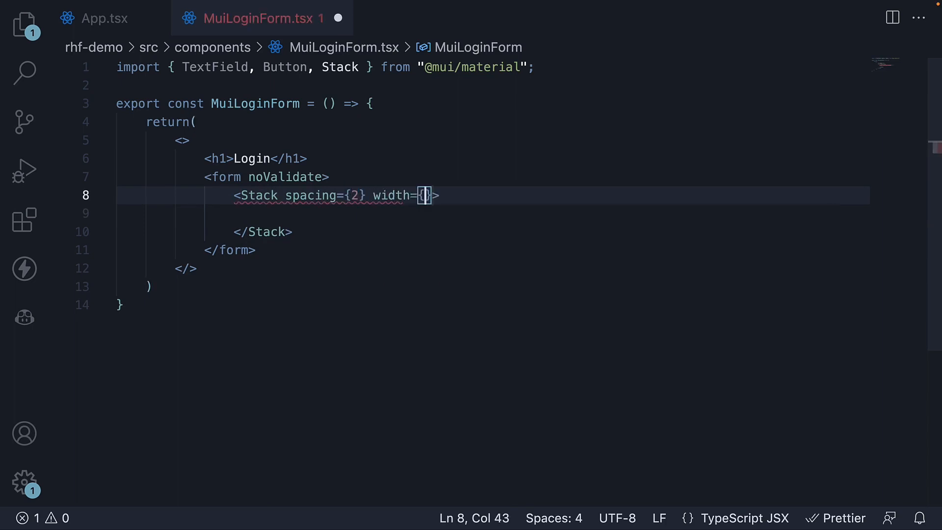
pyautogui.write('400')
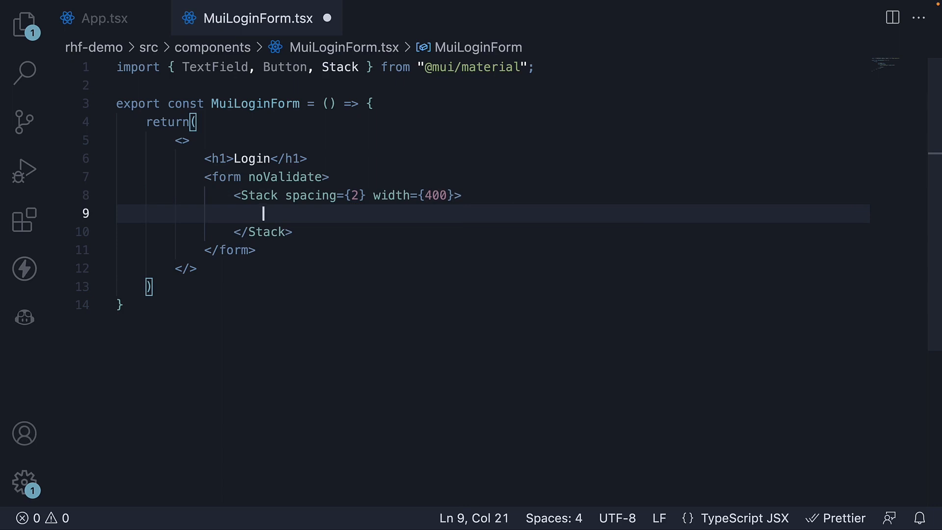
# Add Email and Password TextFields and a primary submit Login button, then save with formatting.
pyautogui.write('<TextField />')
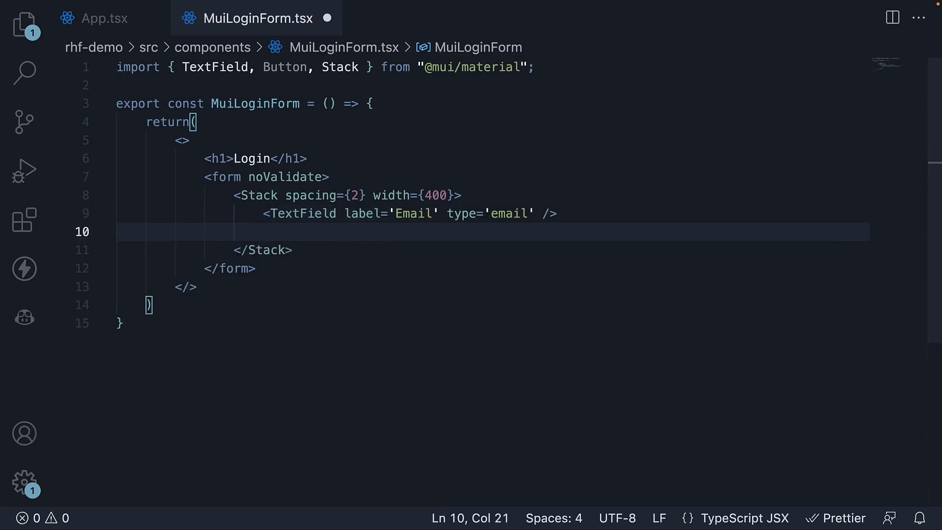
pyautogui.write('<TextField')
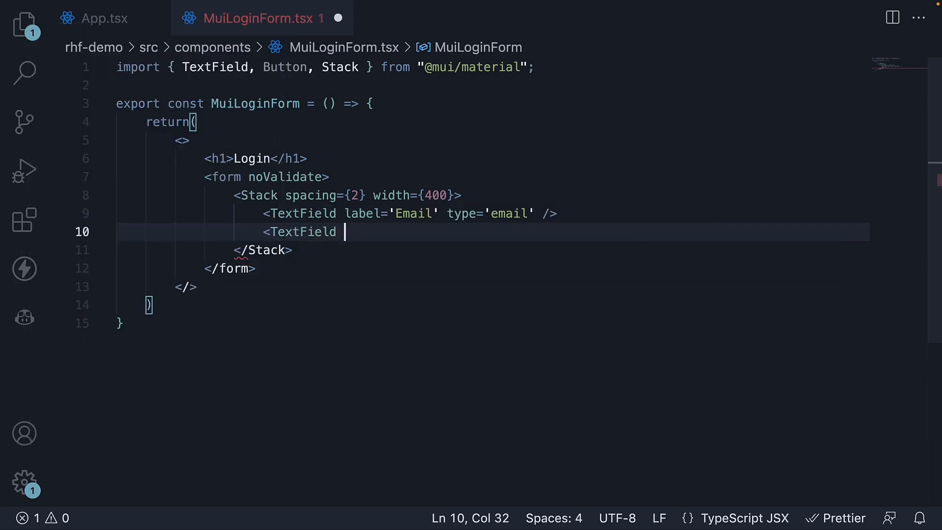
pyautogui.write("label='Password' type='password' />")
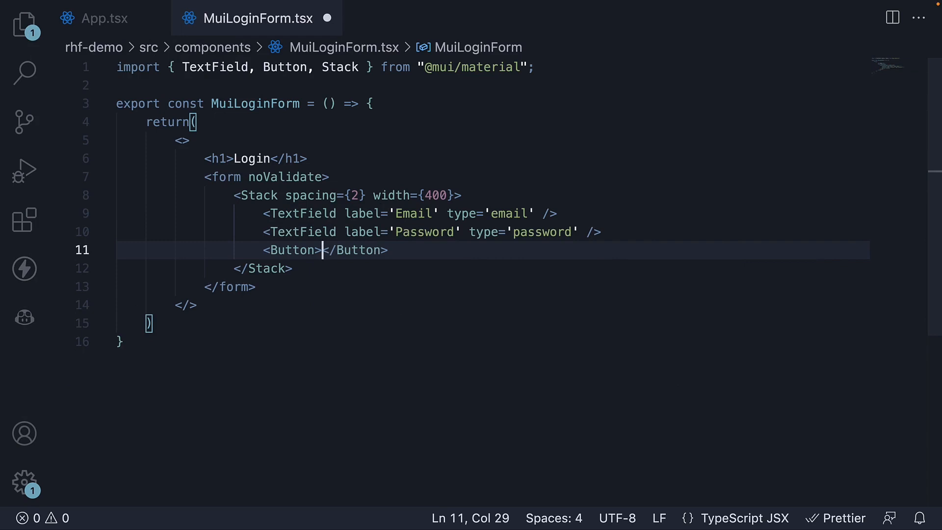
pyautogui.write('Login')
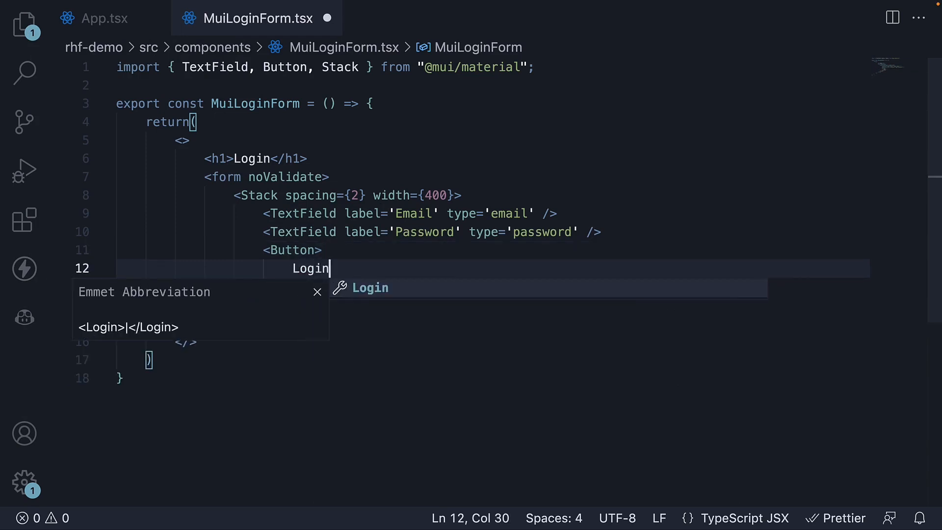
pyautogui.write('type')
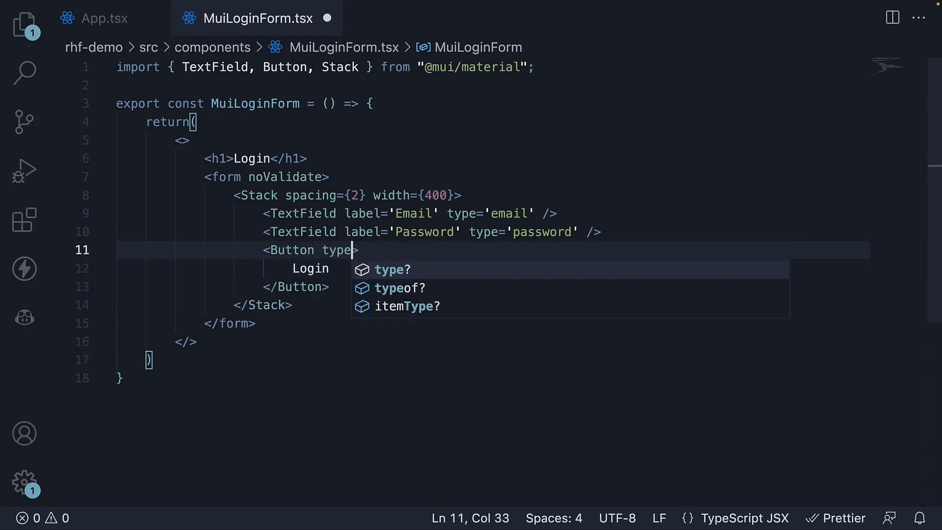
pyautogui.write("='submit' variant='contained' color=';")
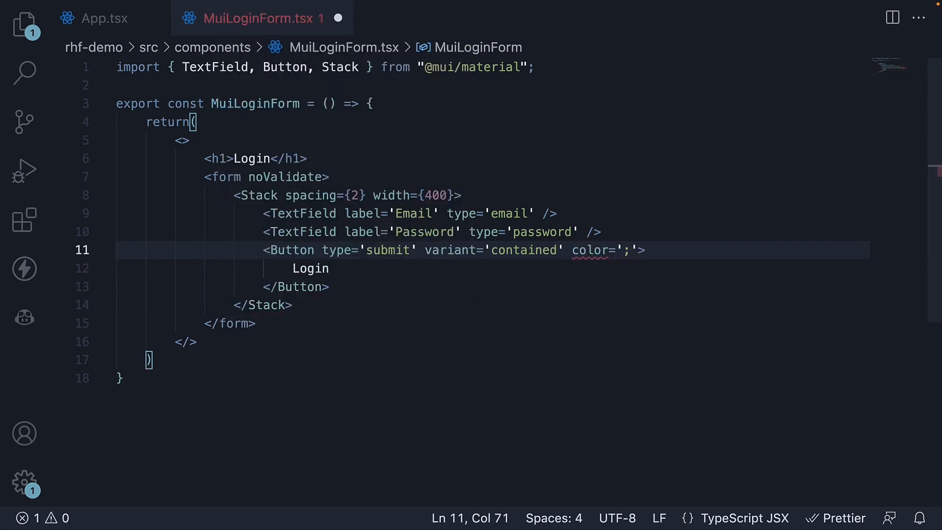
pyautogui.press('Ctrl+s')
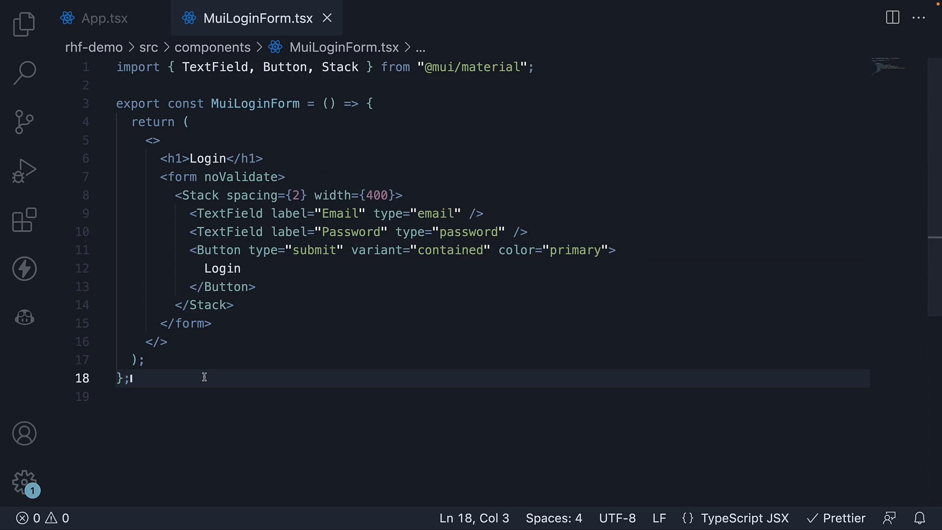
pyautogui.moveTo(304, 153)
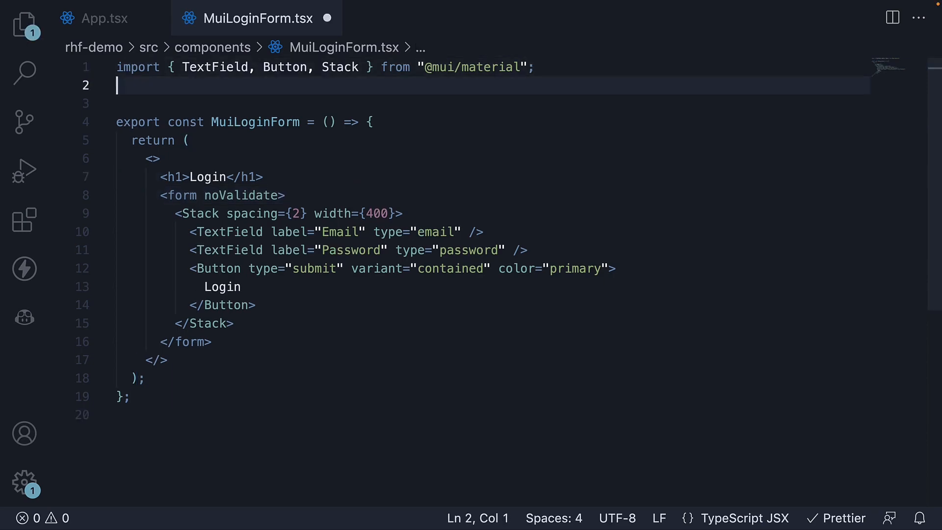
# Import useForm from react-hook-form and create const form = useForm() in the component.
pyautogui.write('import { useForm } from "react-hook-form";')
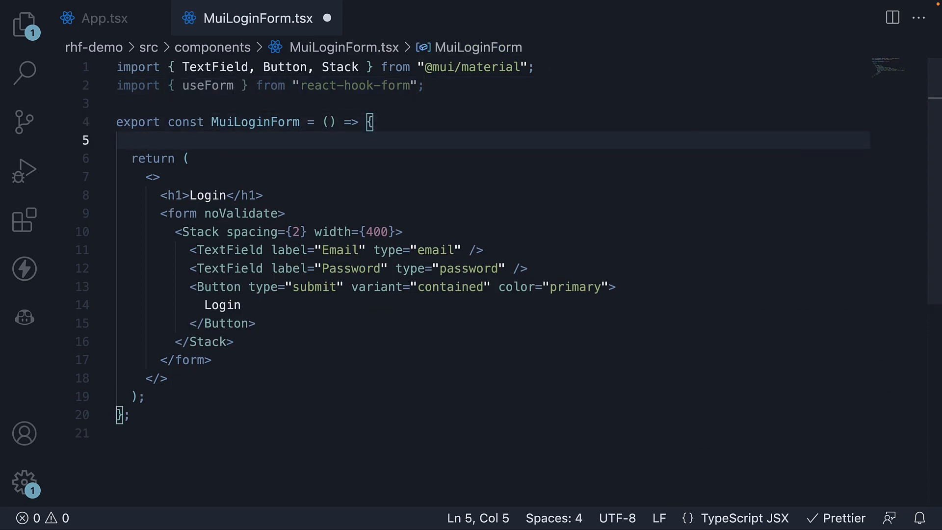
pyautogui.write('const form = useForm()')
pyautogui.write('type FormValues = {')
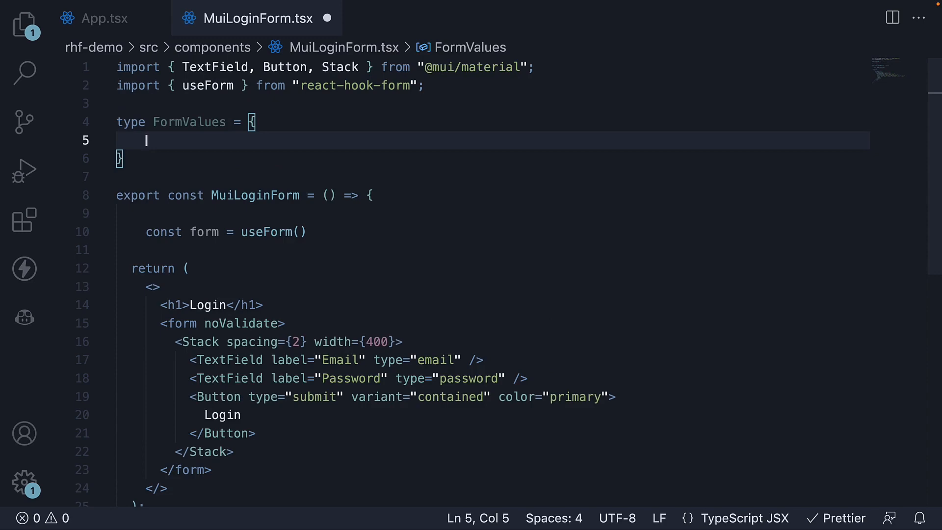
# Define a FormValues type with string email and password.
pyautogui.write('email: s')
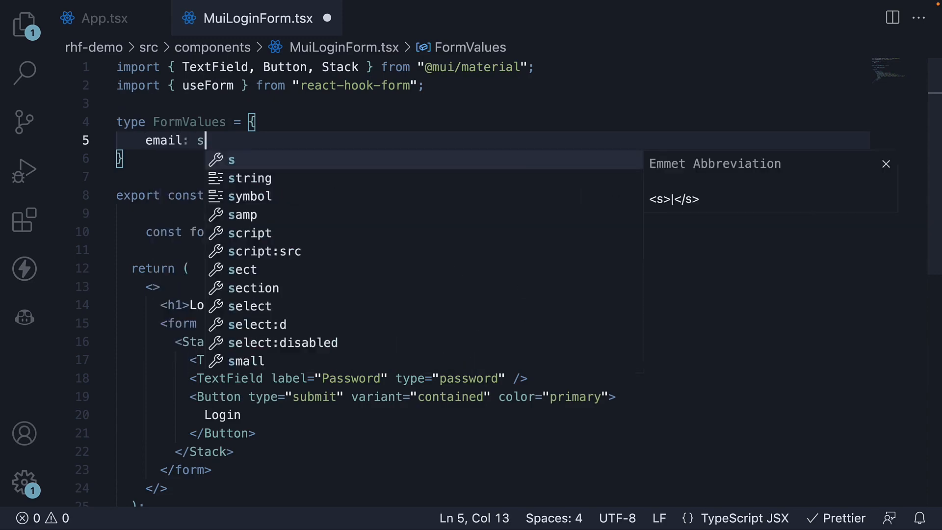
pyautogui.write('tring')
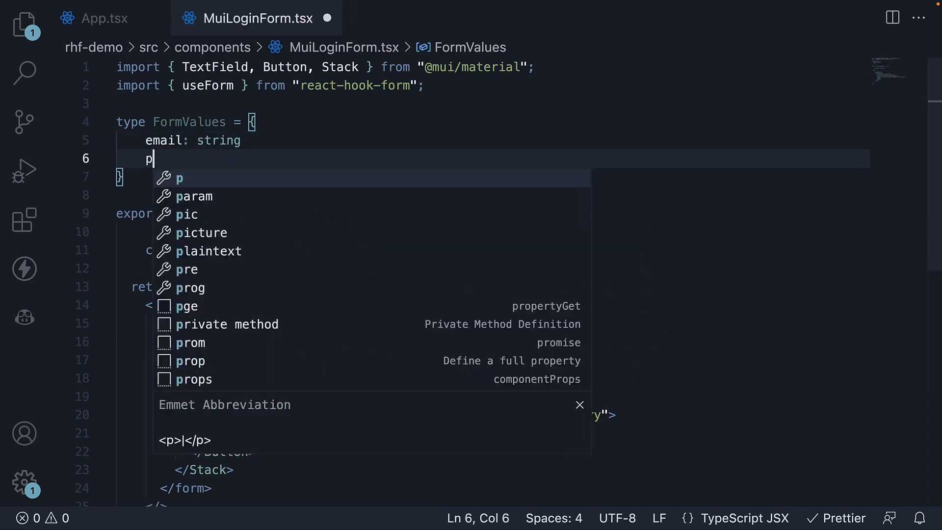
pyautogui.write('assword: str')
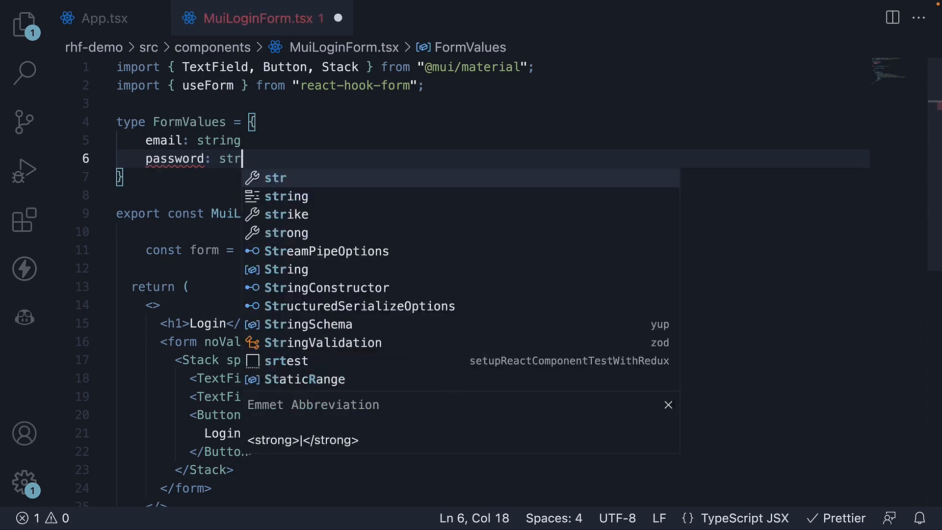
pyautogui.write('ing')
pyautogui.write("email: '',")
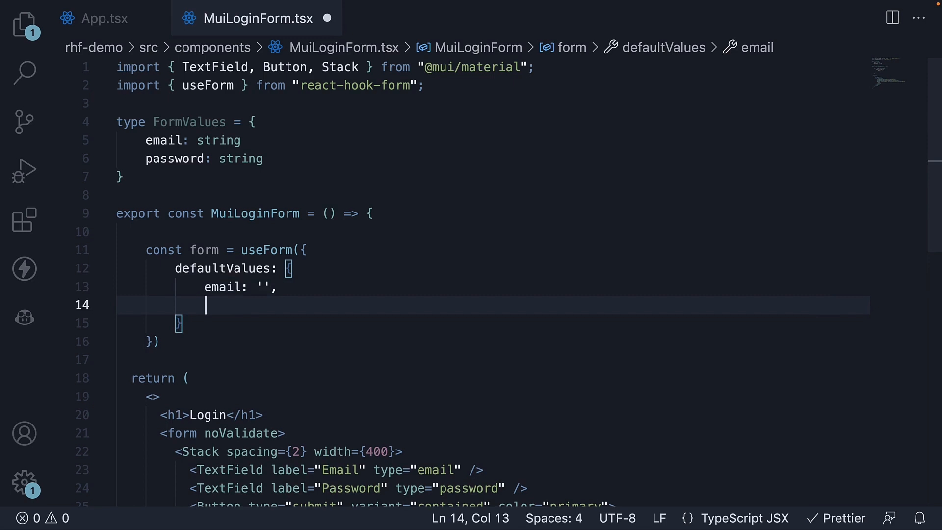
# Give useForm<FormValues> empty-string defaultValues for email and password.
pyautogui.write('pass')
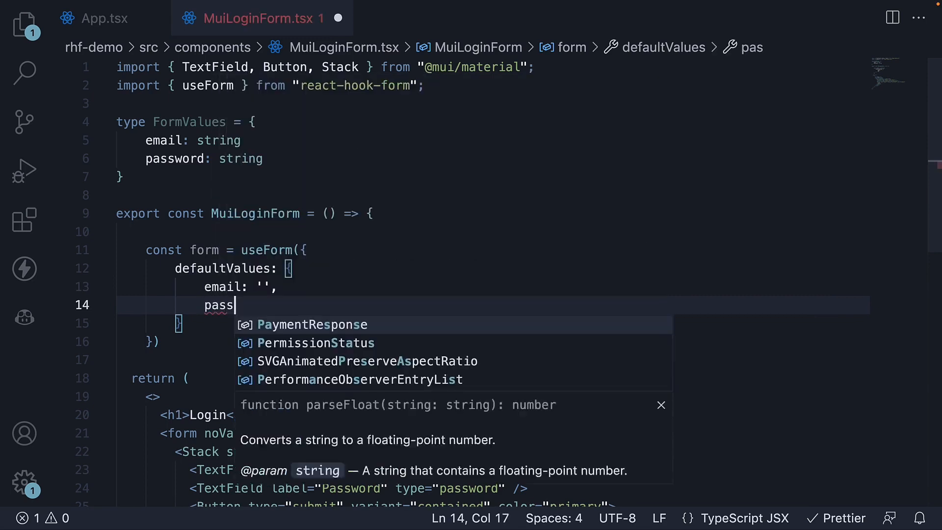
pyautogui.write("word: '")
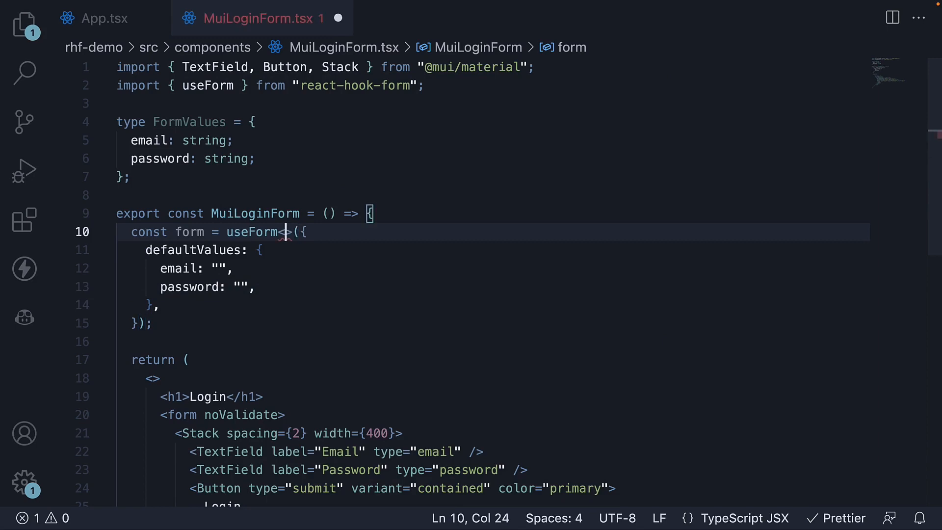
pyautogui.write('<FormV')
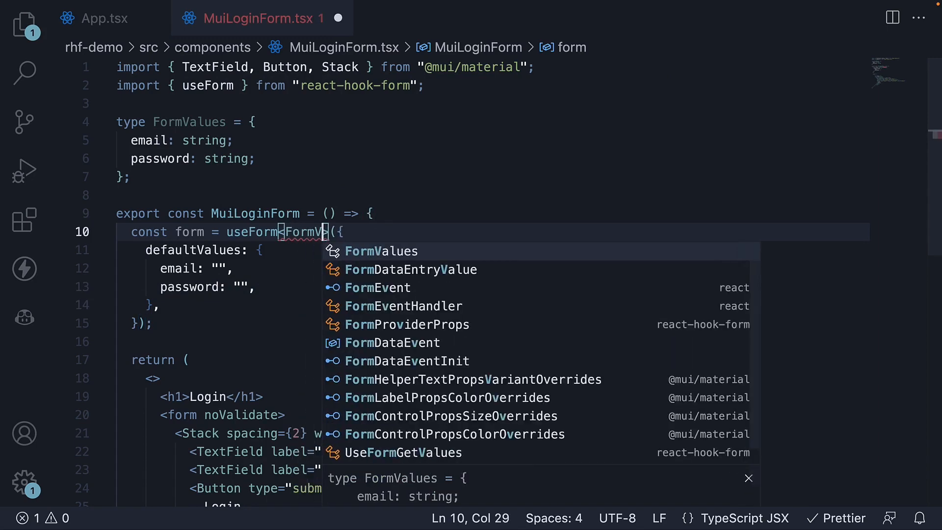
pyautogui.write('alues')
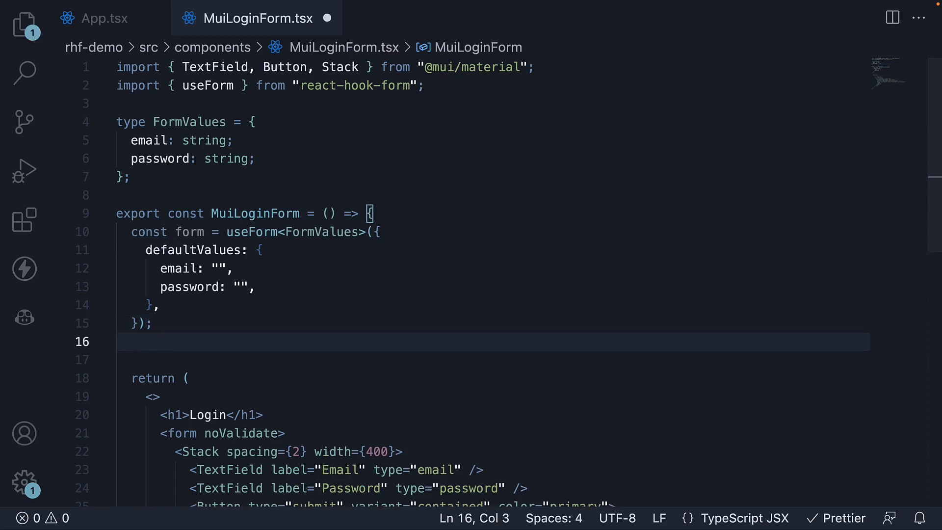
# Destructure register from form, spread register onto the Email and Password fields, and save.
pyautogui.write('const')
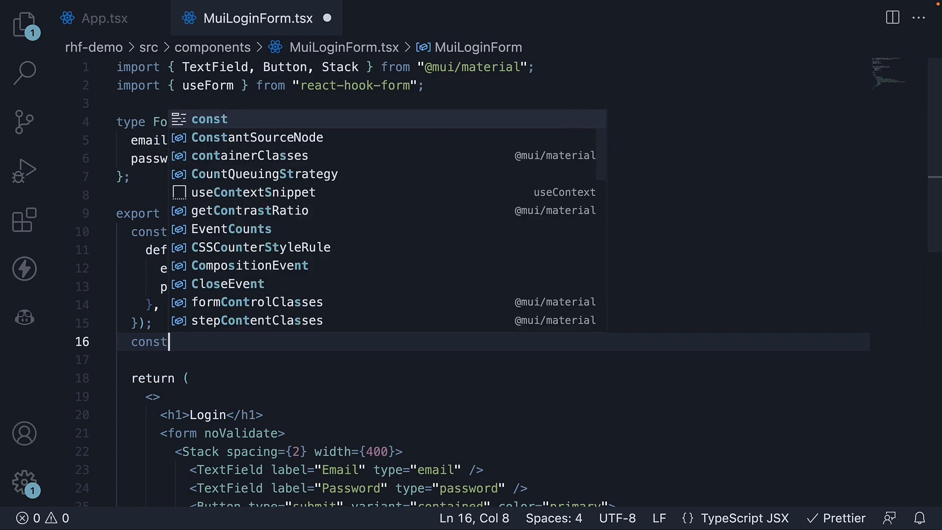
pyautogui.write('{ register}')
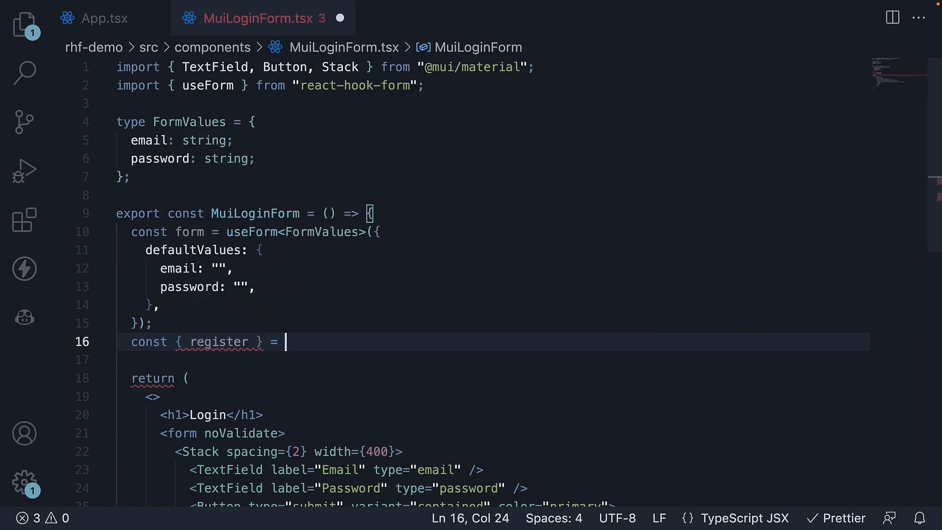
pyautogui.write('form')
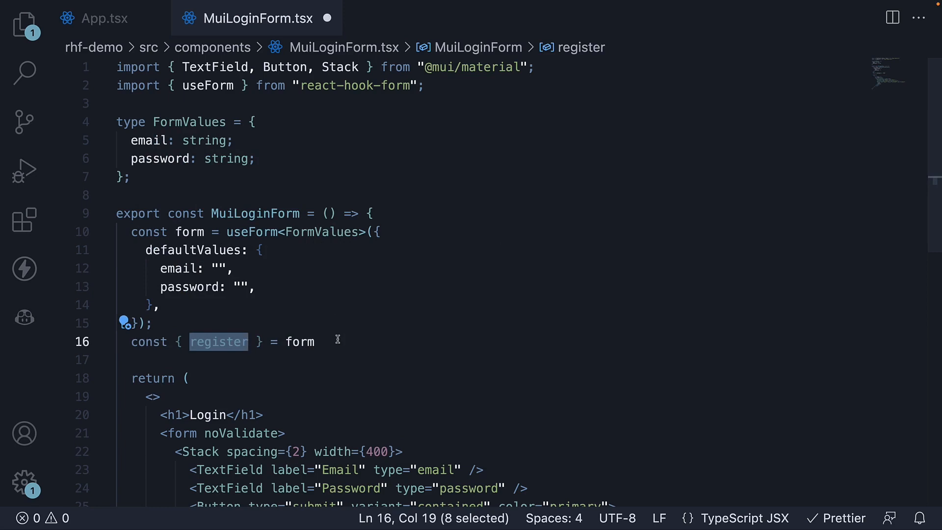
pyautogui.scroll(-3)
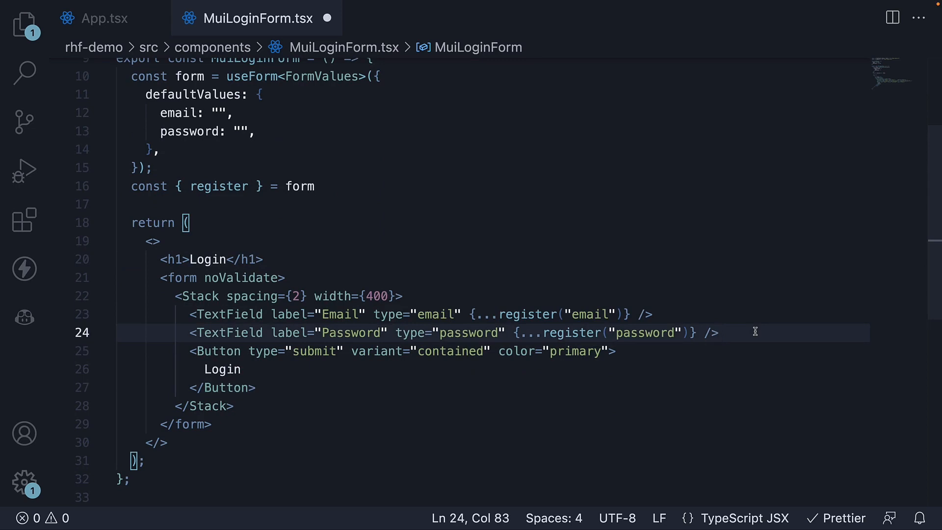
pyautogui.press('Ctrl+S')
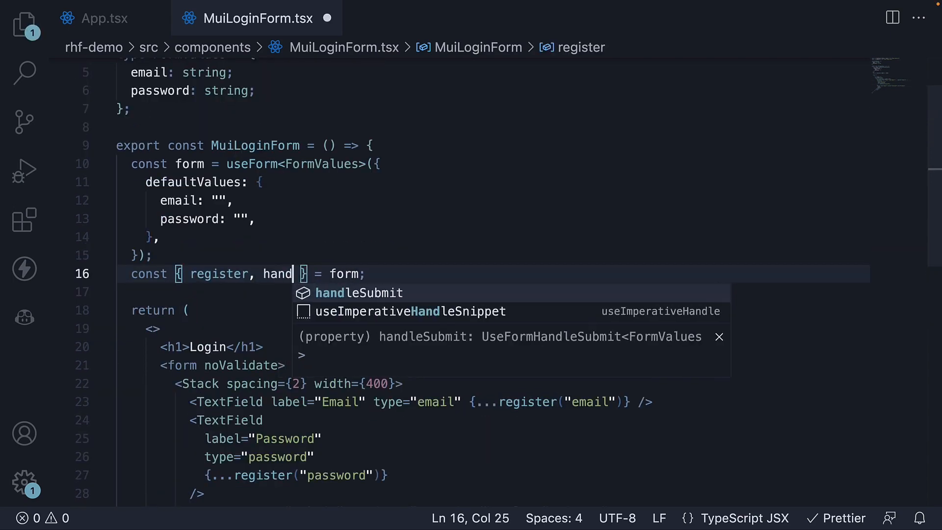
# Destructure handleSubmit and add an onSubmit handler logging the FormValues data, then save.
pyautogui.press('Tab')
pyautogui.write(' onSubmit={handleSubmit(onSubmit')
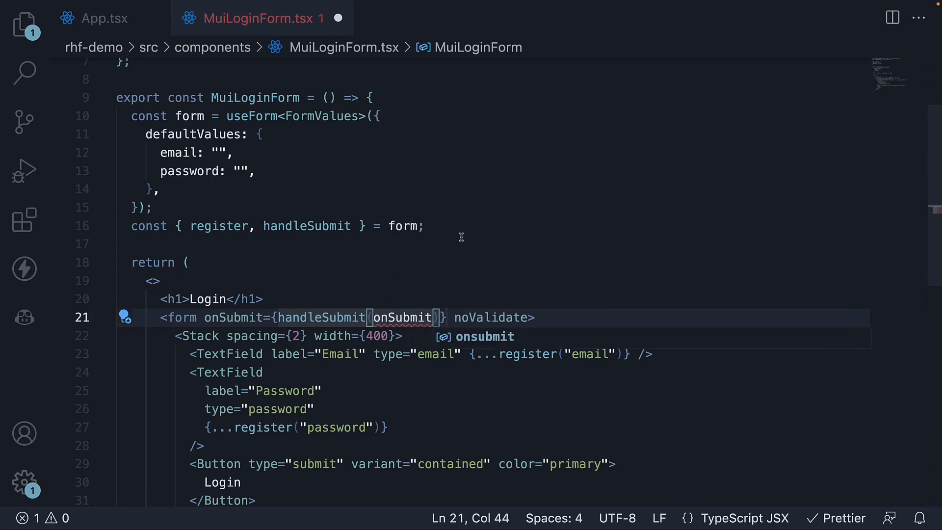
pyautogui.write('c')
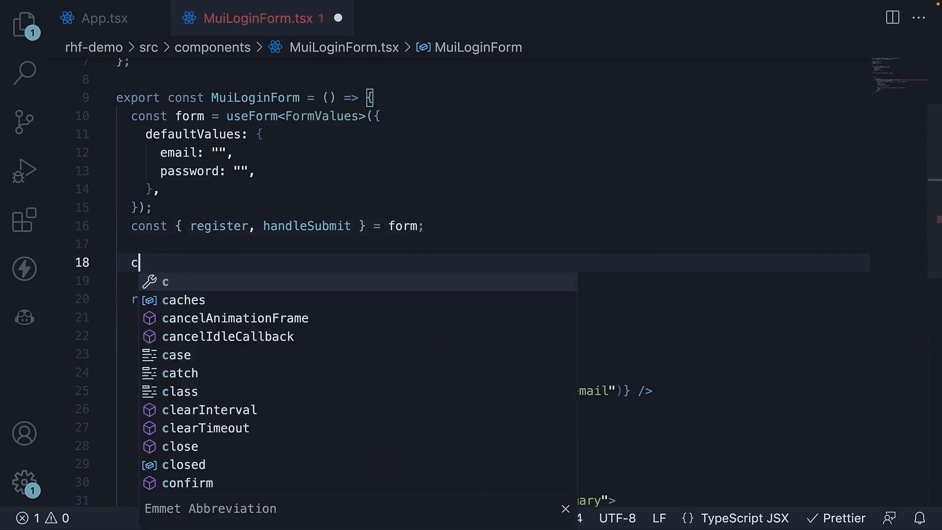
pyautogui.write('onst onSubmit')
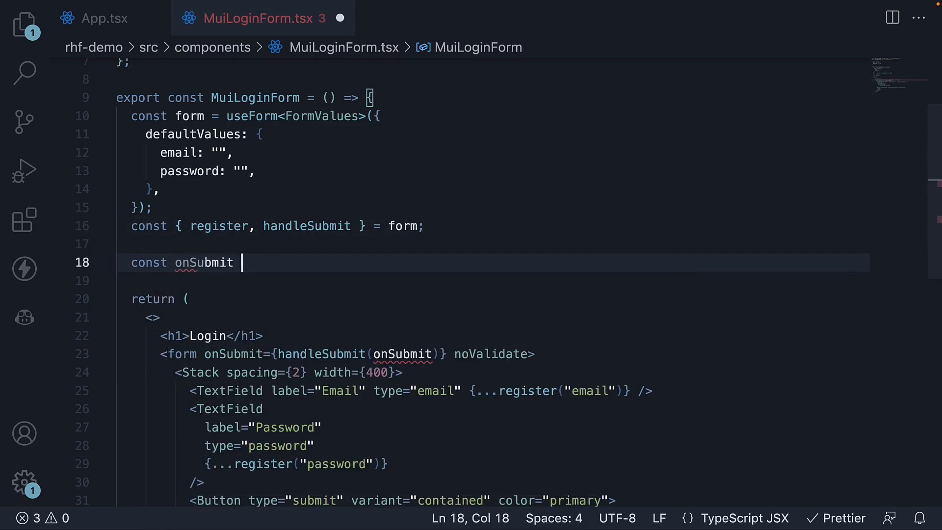
pyautogui.write('= () => {')
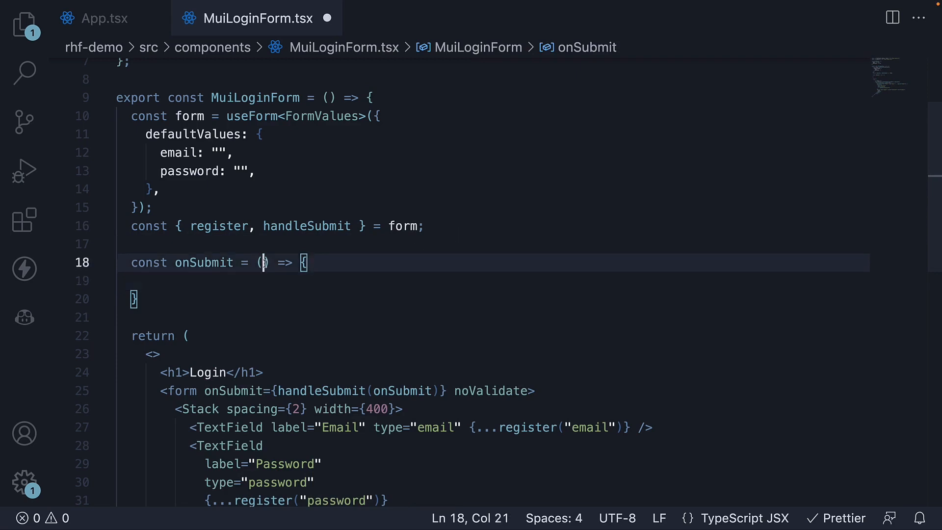
pyautogui.write('data: FormValues')
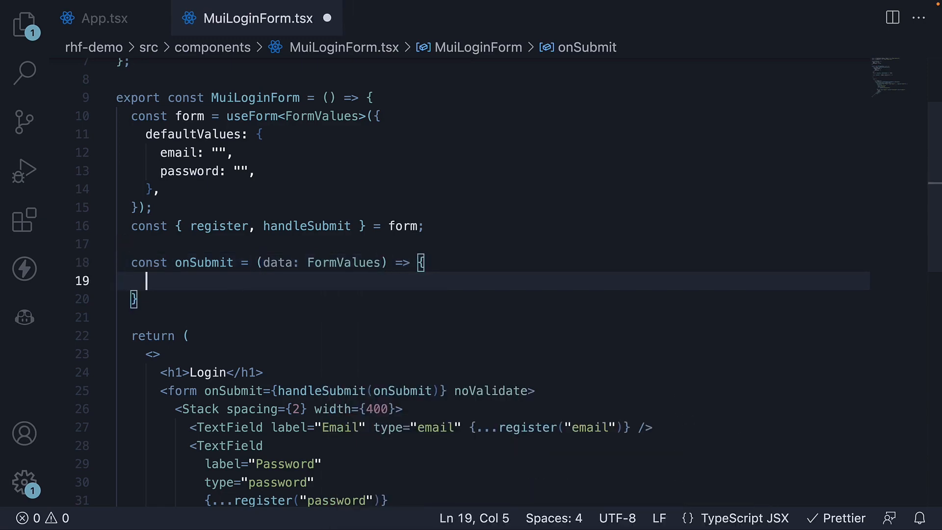
pyautogui.write('console.log(first)')
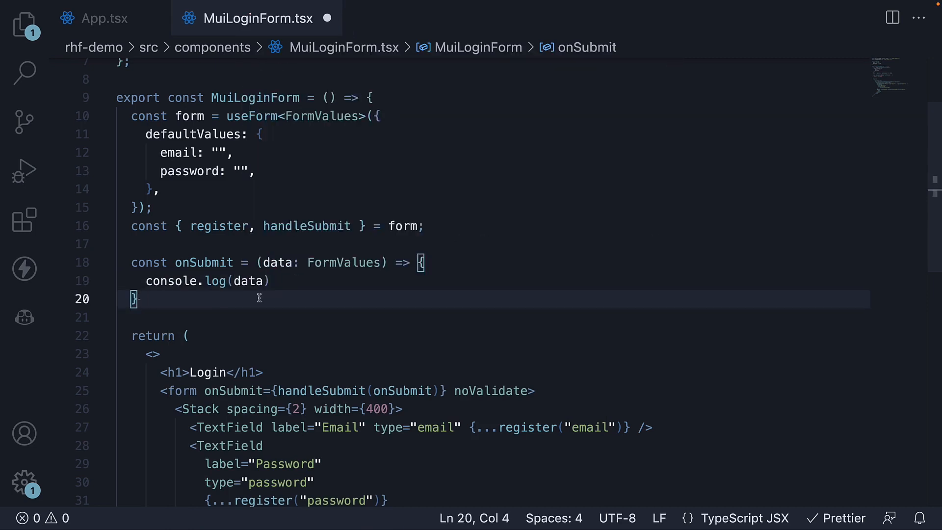
pyautogui.press('Ctrl+s')
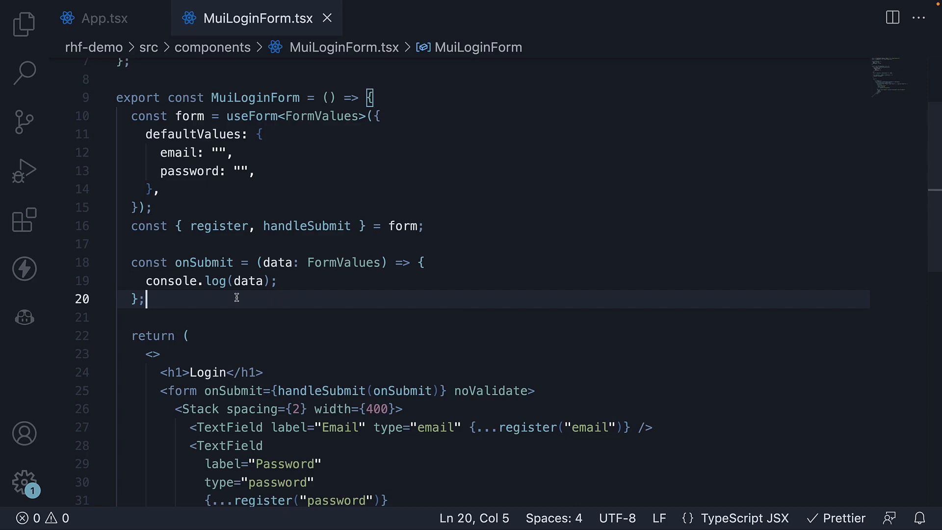
# Add required messages 'Email is required' and 'Password is required' to the field registrations.
pyautogui.scroll(-3)
pyautogui.write('required:')
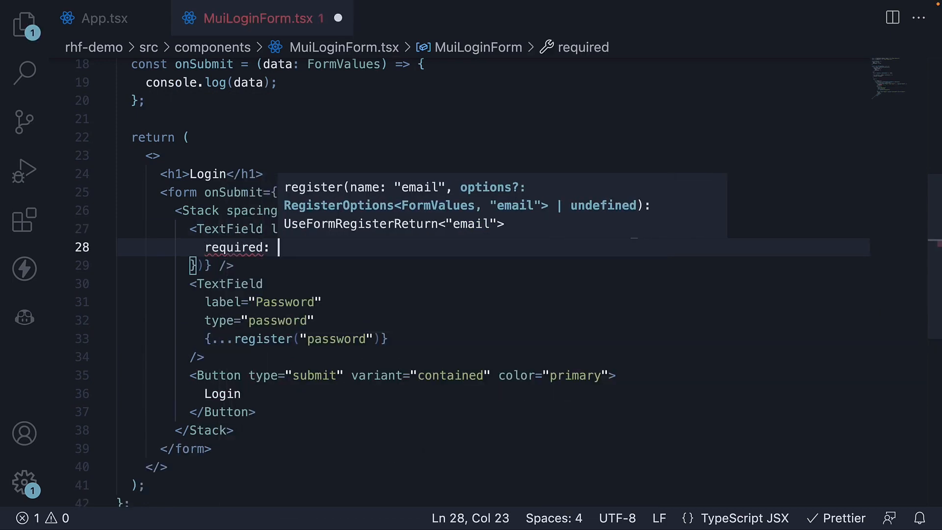
pyautogui.write('"Email is r')
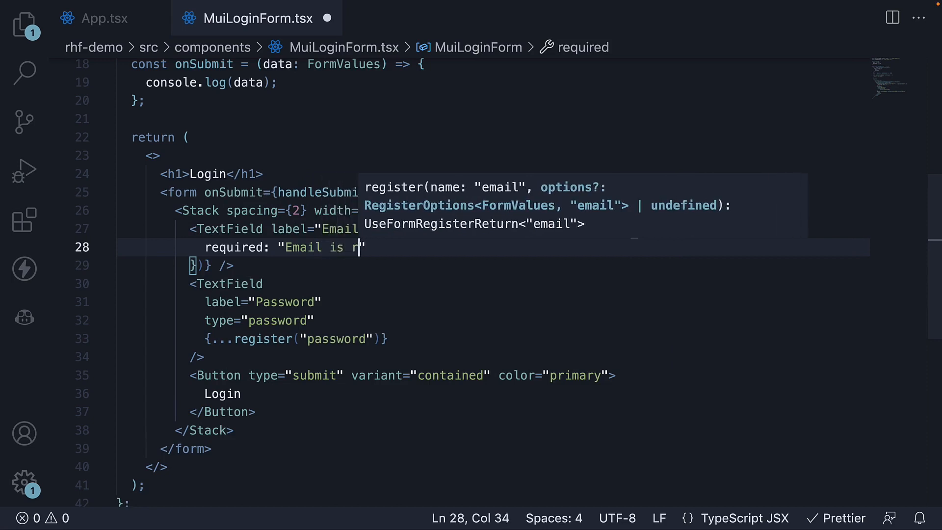
pyautogui.write('equired')
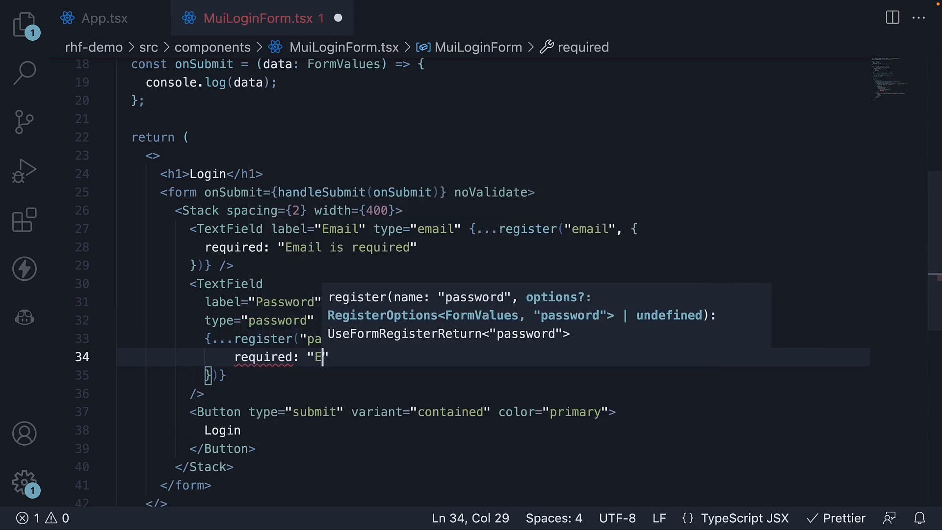
pyautogui.write('assword is')
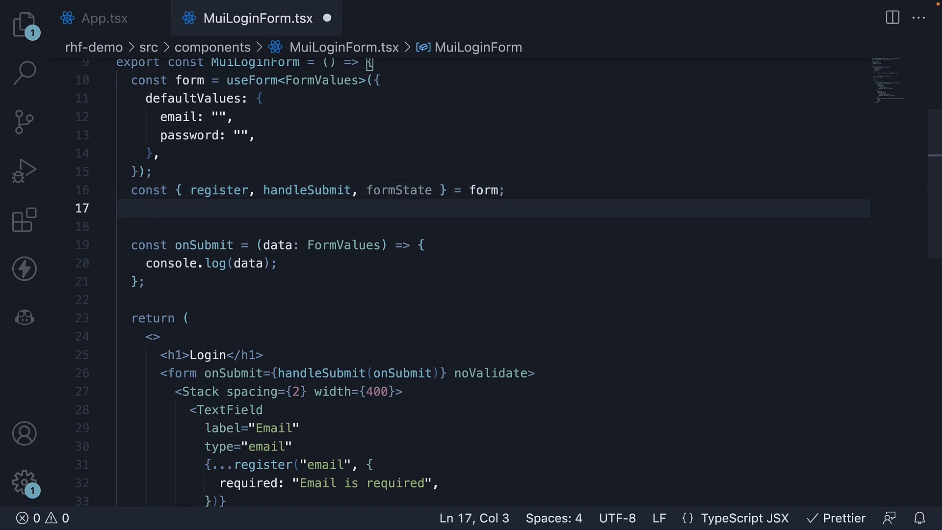
# Destructure errors from formState and set error={!!errors.email} on the Email TextField.
pyautogui.write('const { errors } = formState')
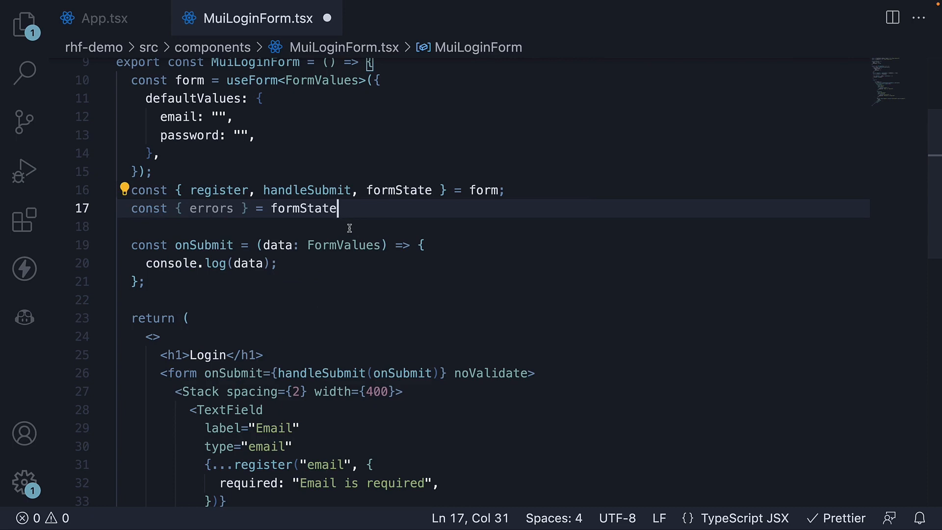
pyautogui.moveTo(522, 247)
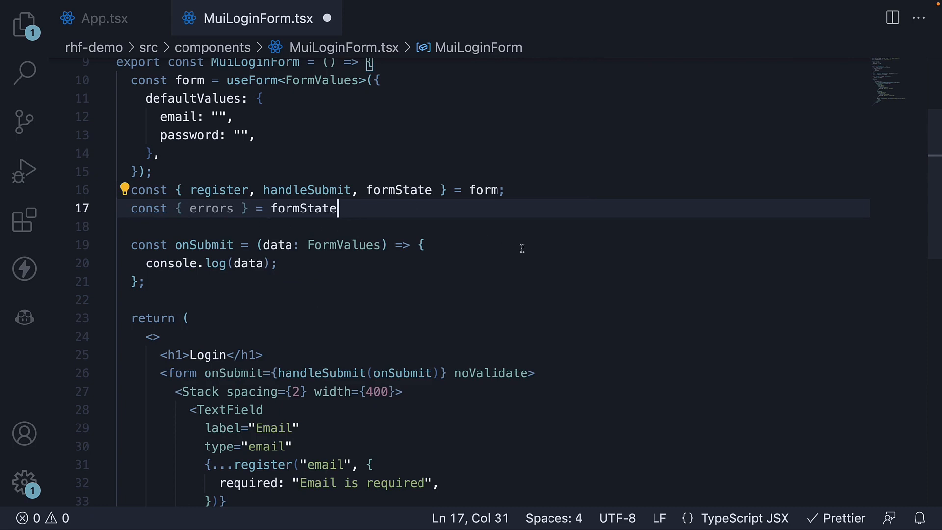
pyautogui.scroll(-3)
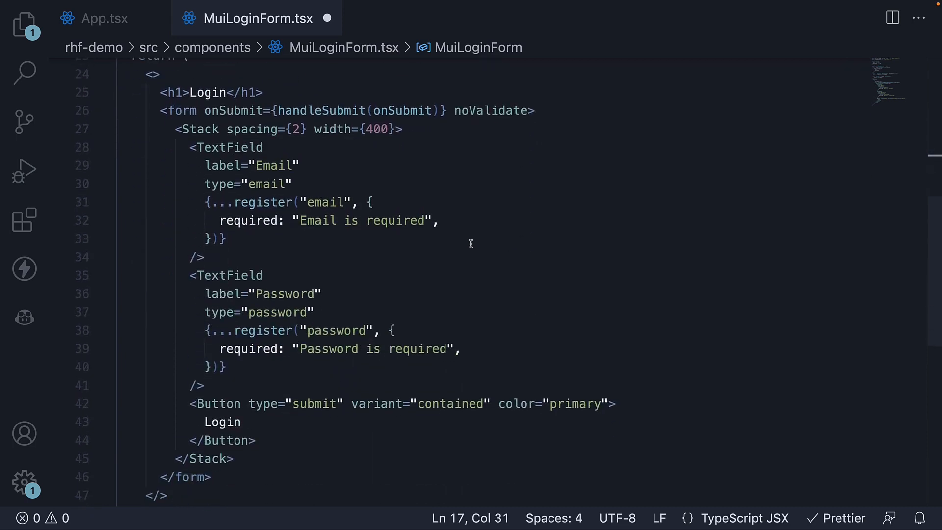
pyautogui.write('error')
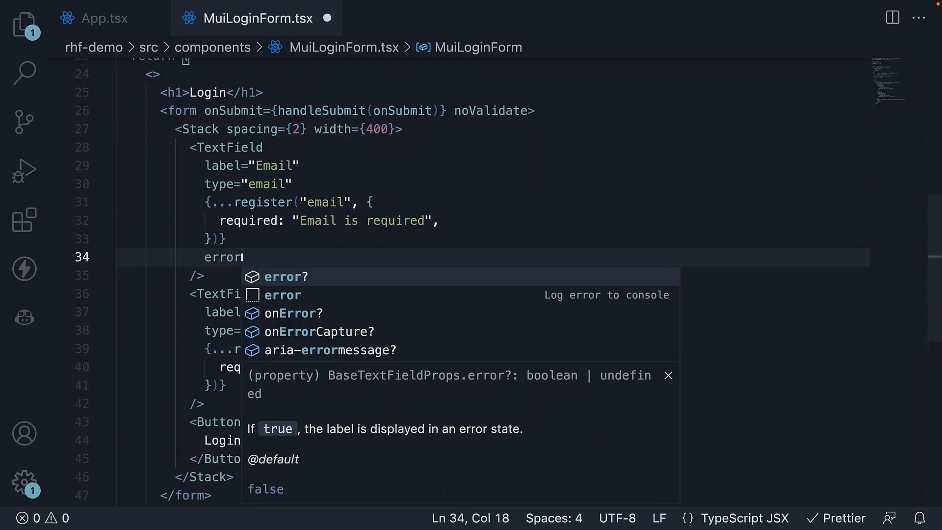
pyautogui.write('={}')
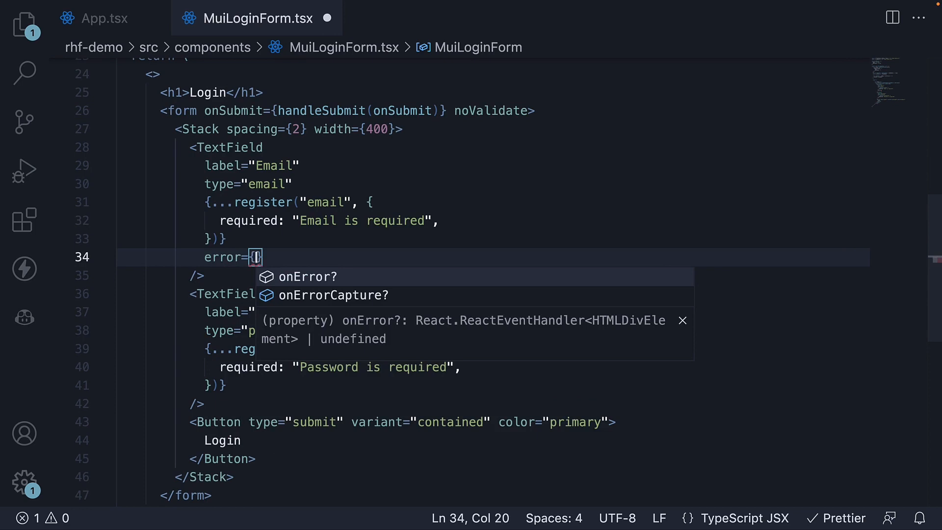
pyautogui.write('!!errors.em')
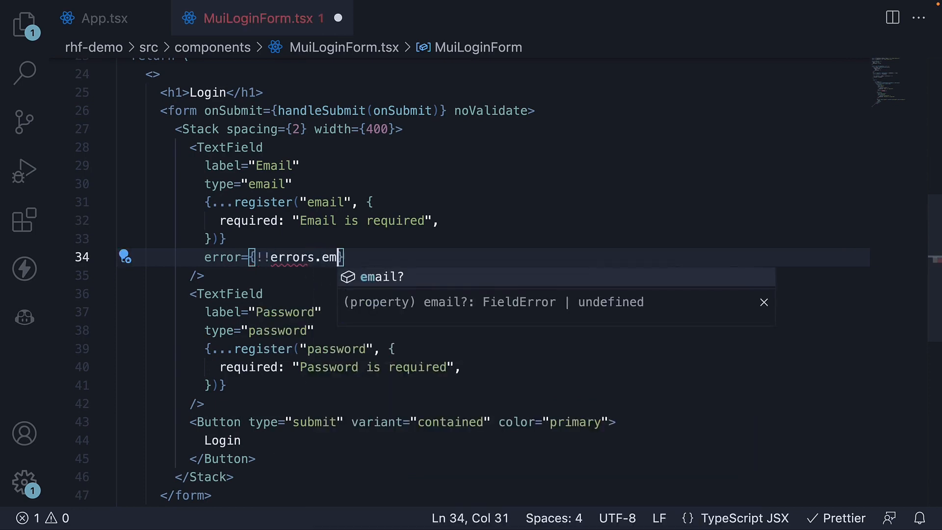
pyautogui.write('ail')
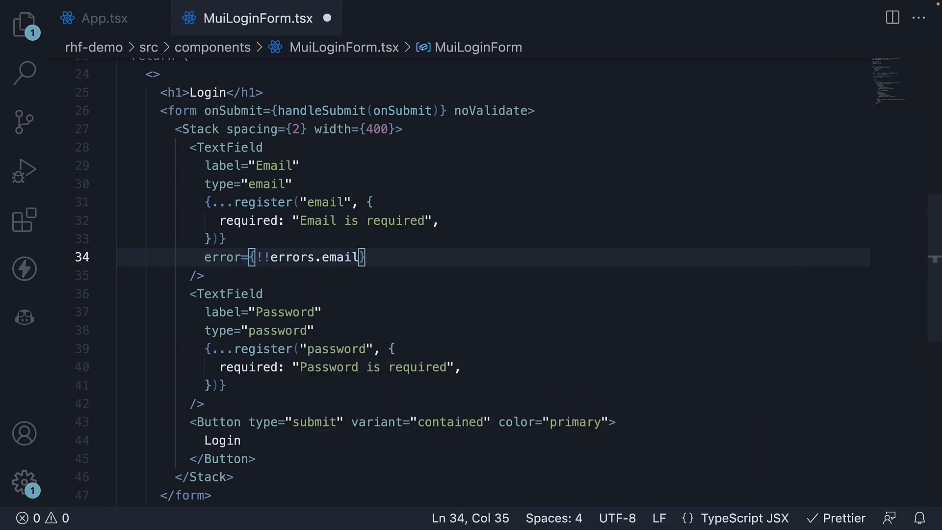
# Add helperText={errors.email?.message} to the Email TextField and review the error and helperText props.
pyautogui.write('helperText')
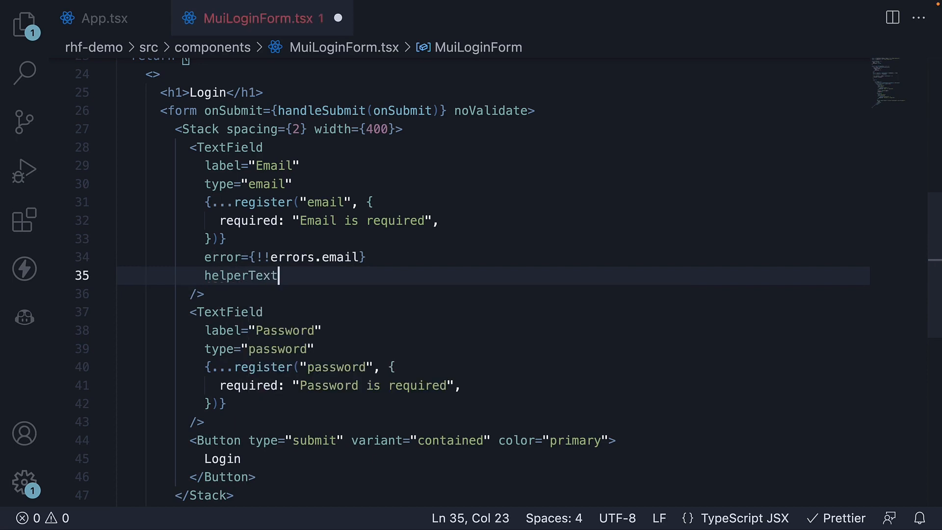
pyautogui.write('={}')
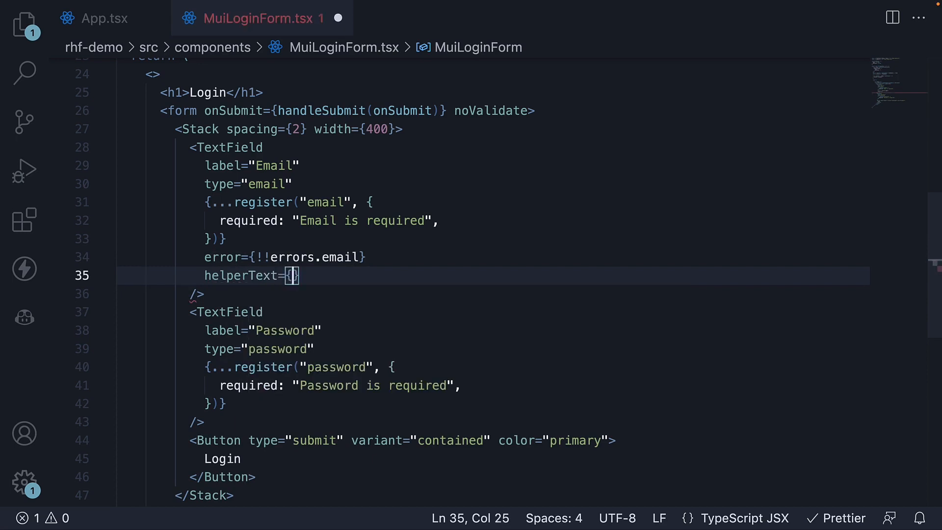
pyautogui.write('errors.email?.')
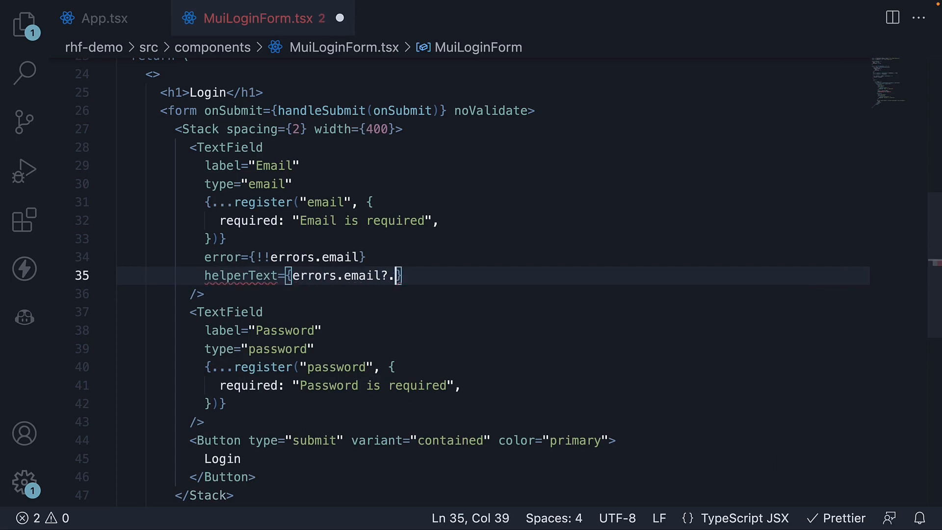
pyautogui.write('message')
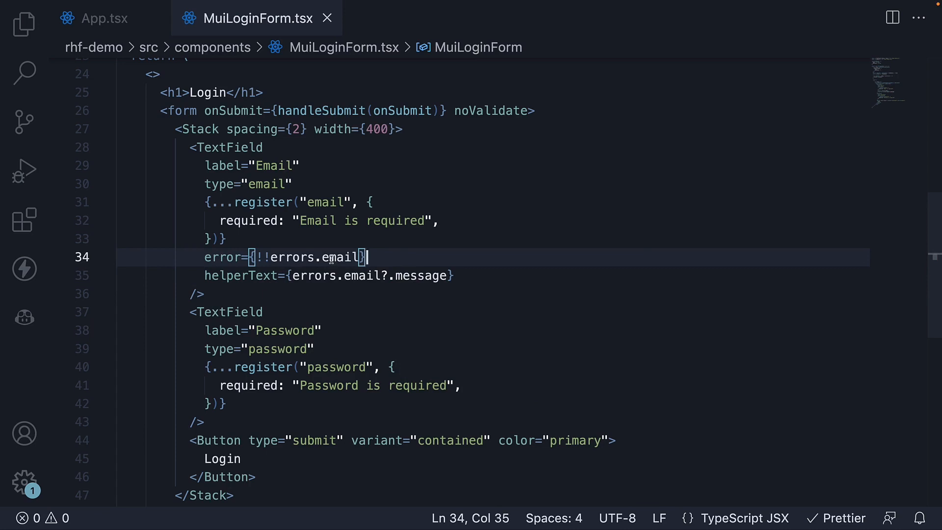
pyautogui.doubleClick(344, 257)
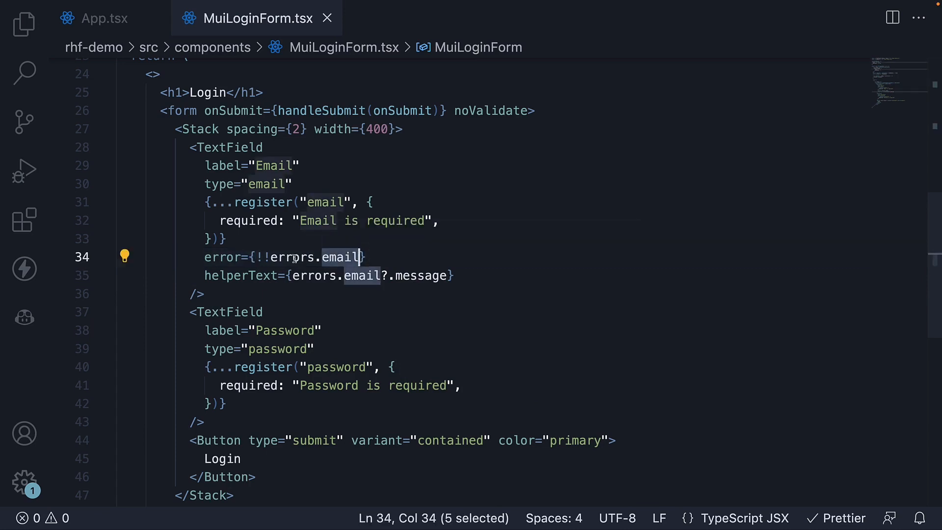
pyautogui.doubleClick(221, 257)
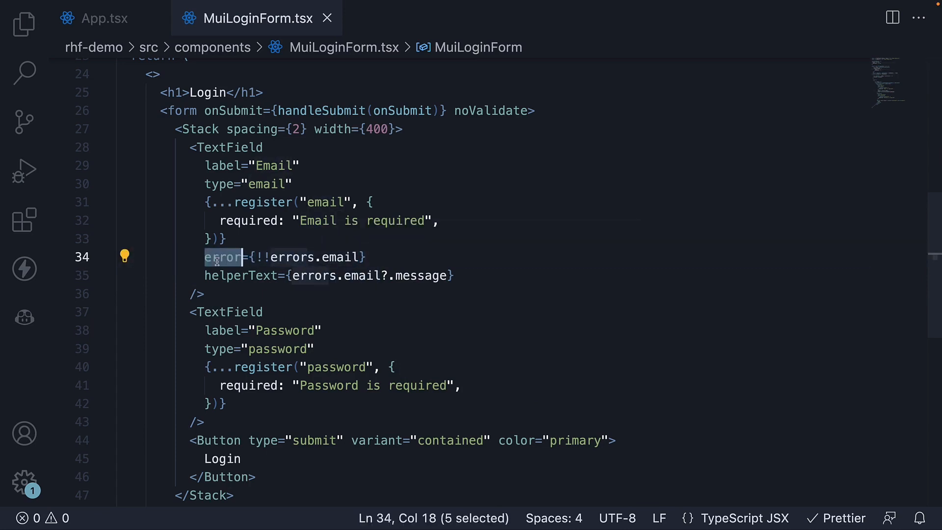
pyautogui.moveTo(236, 155)
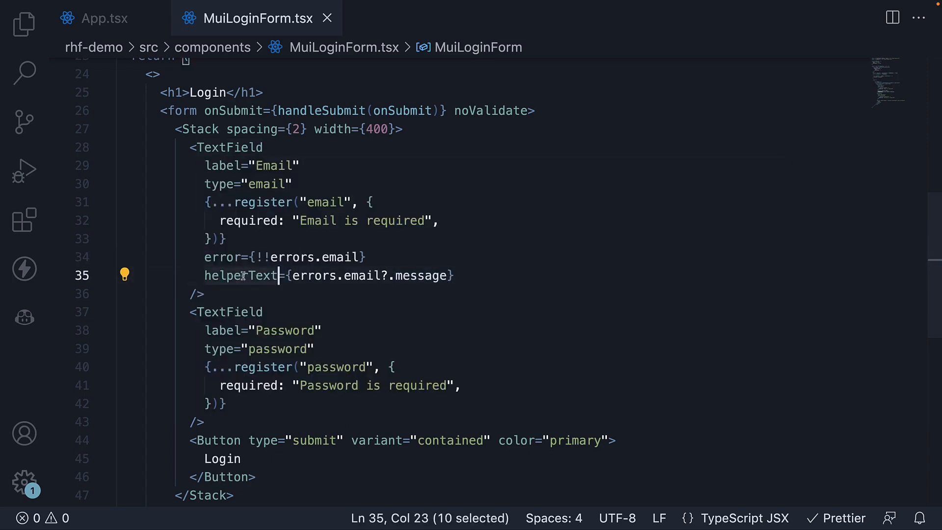
pyautogui.doubleClick(240, 275)
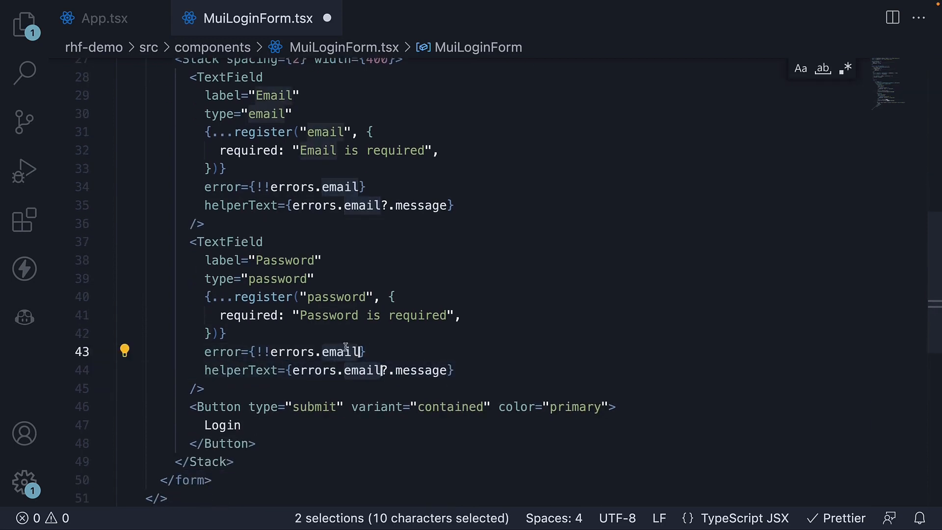
# Point the copied error and helperText props in the Password TextField at errors.password.
pyautogui.write('password')
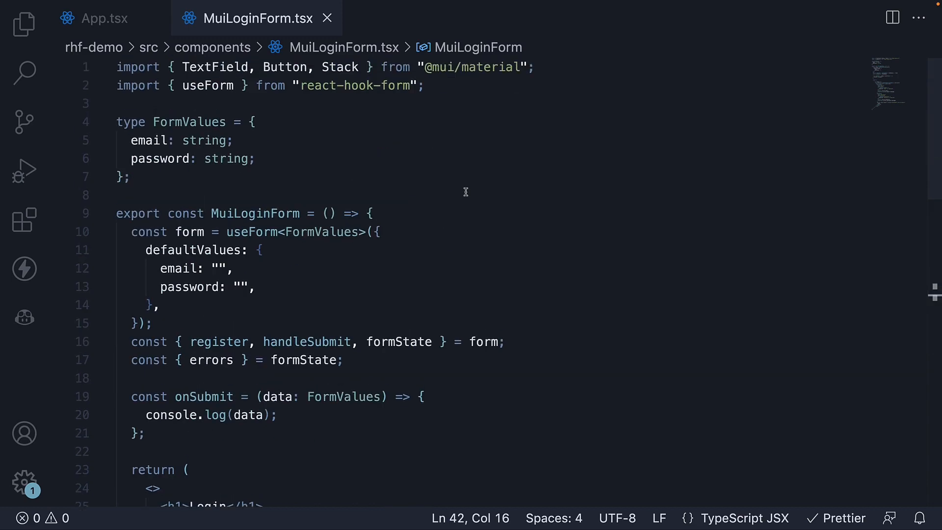
pyautogui.write("import { DevTool } from '@hookform/devtools'")
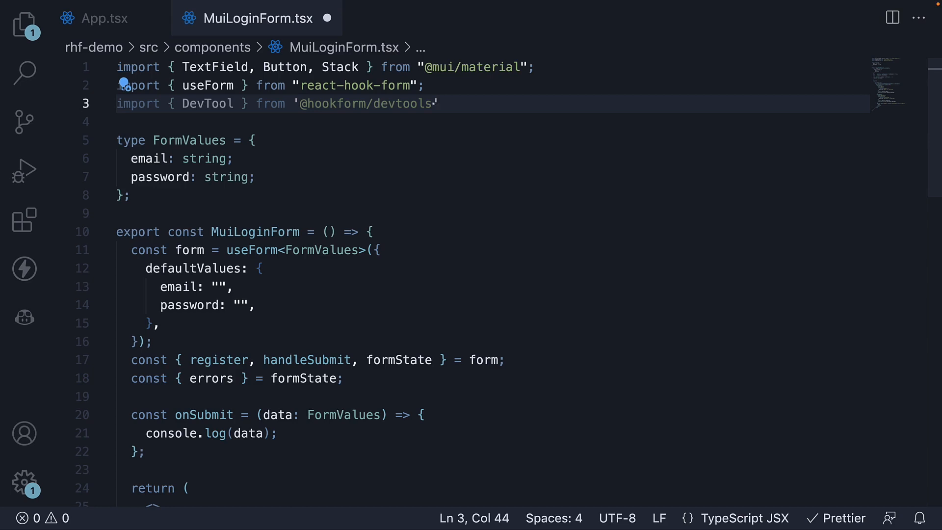
pyautogui.scroll(-3)
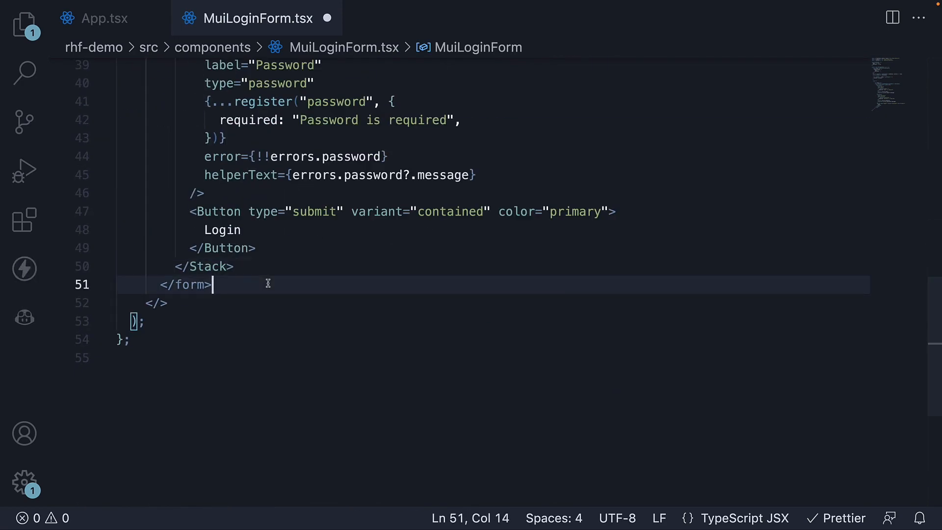
pyautogui.write('<Dev')
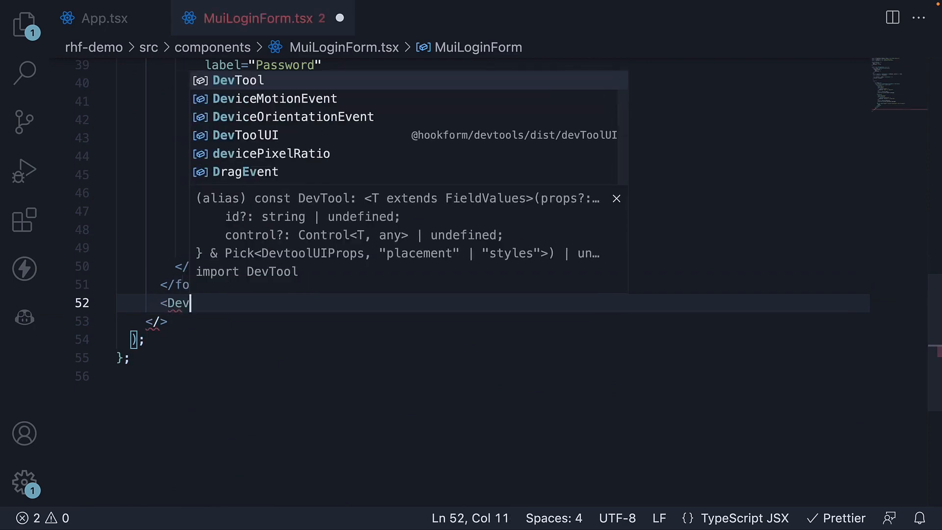
pyautogui.write('Tool contro')
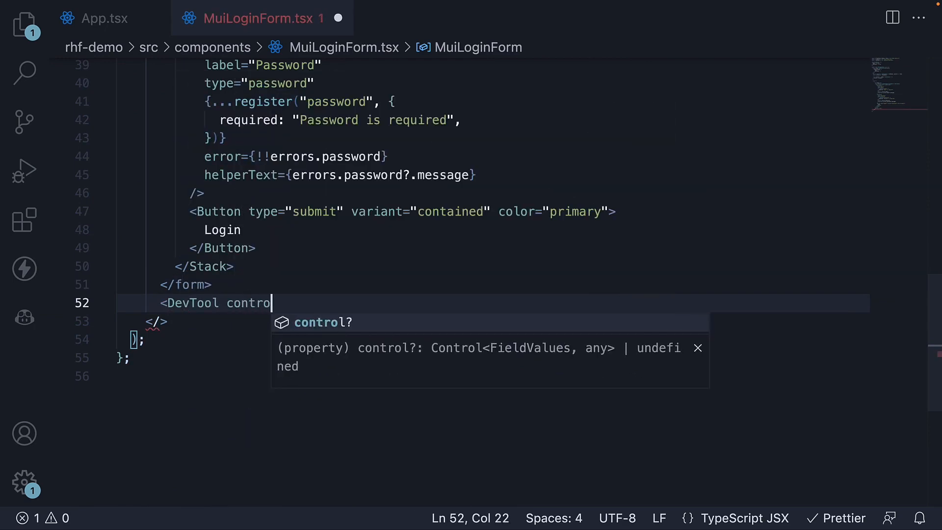
pyautogui.write('={control} />')
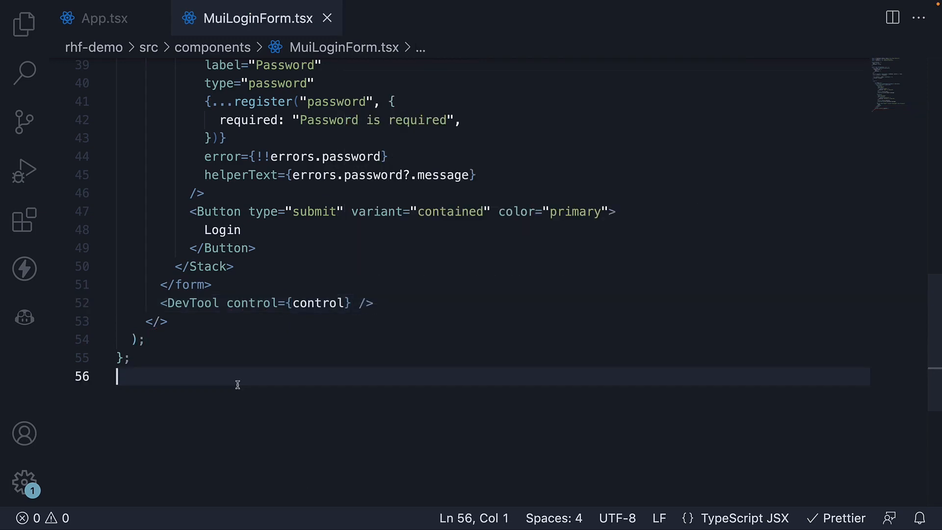
pyautogui.moveTo(22, 25)
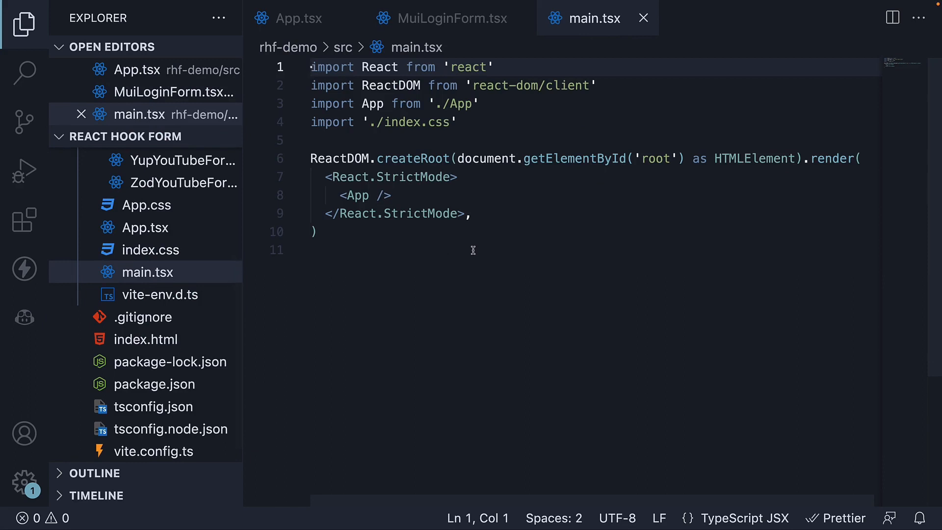
# Replace ZodYouTubeForm with MuiLoginForm in App.tsx so the MUI login form renders.
pyautogui.click(461, 122)
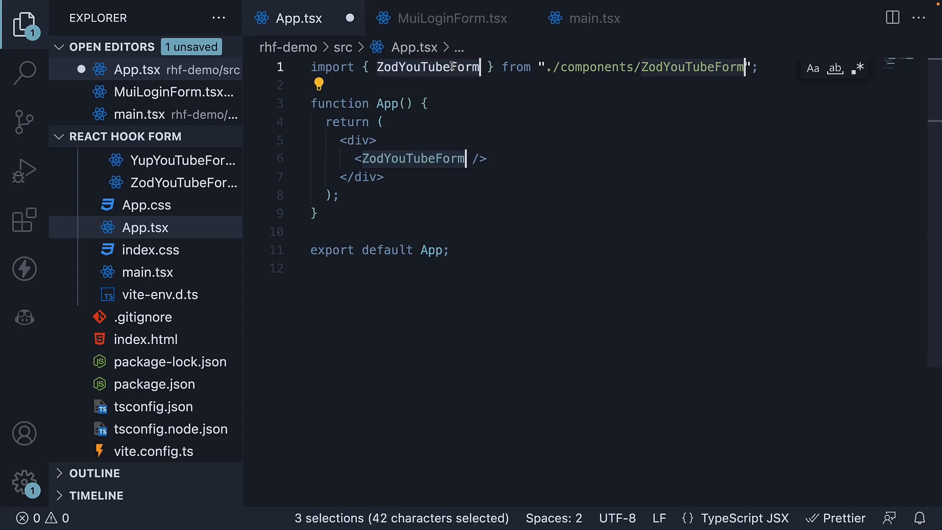
pyautogui.write('Mui')
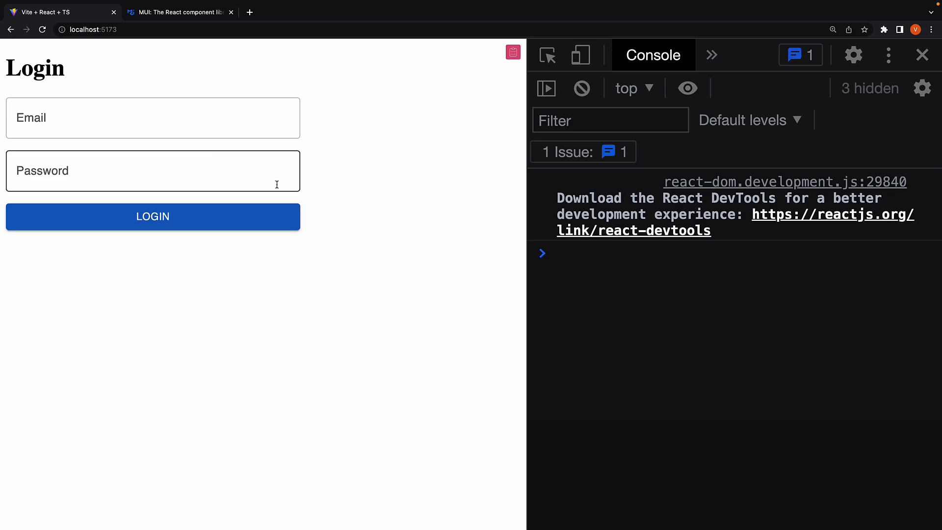
pyautogui.moveTo(316, 177)
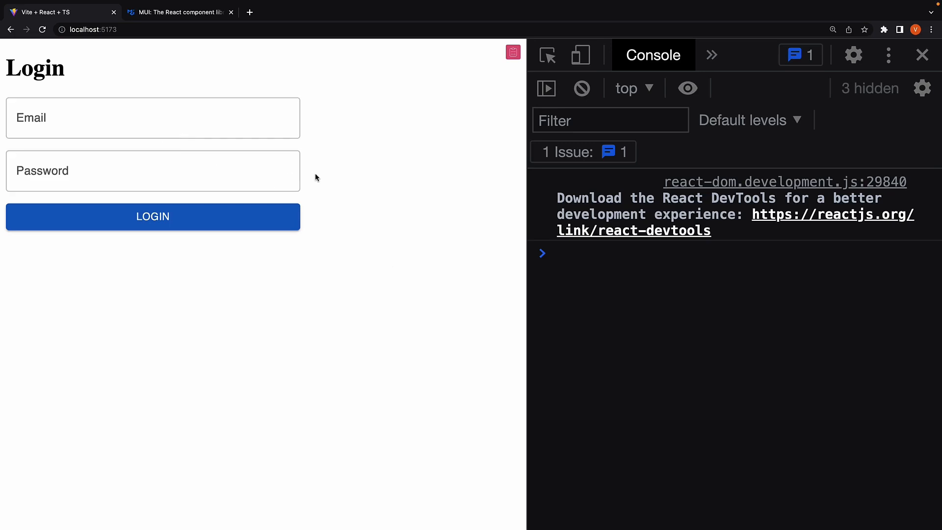
pyautogui.moveTo(508, 63)
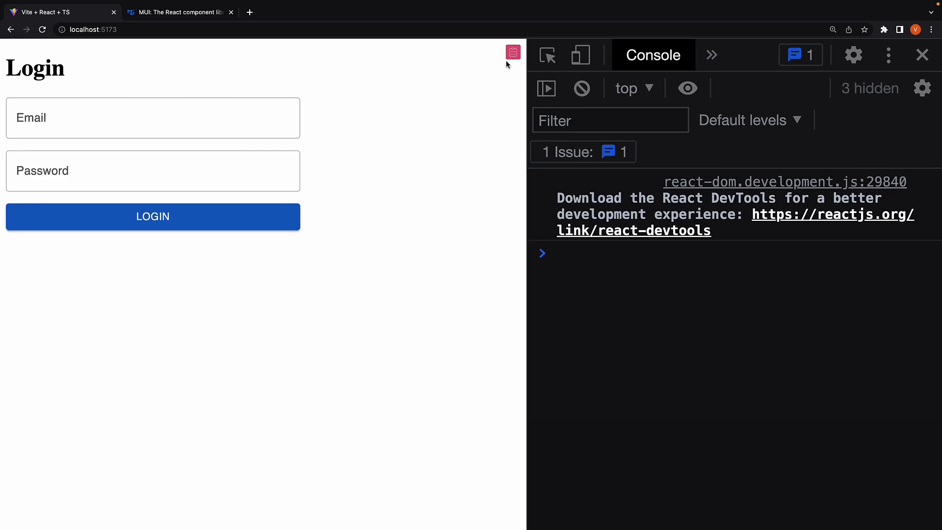
# Show the React Hook Form DevTool panel and submit the filled login form to log its values.
pyautogui.click(513, 52)
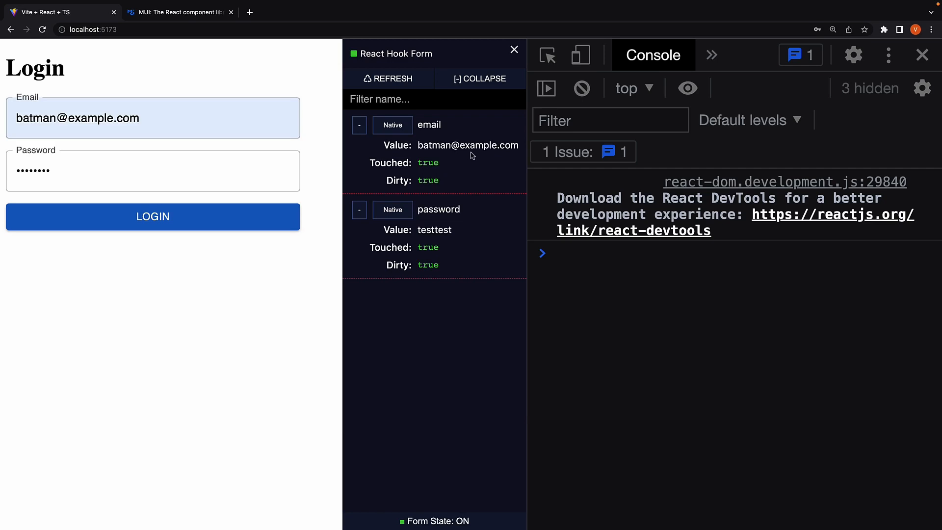
pyautogui.moveTo(454, 239)
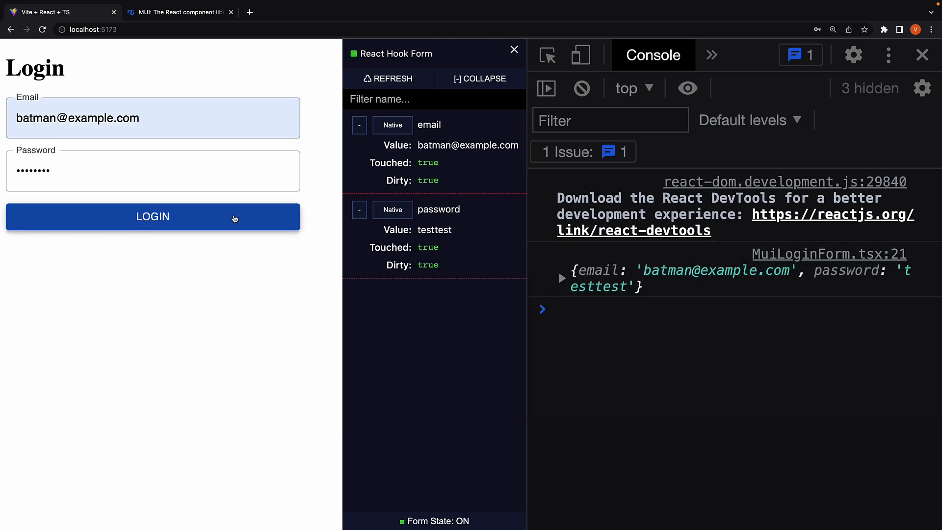
pyautogui.click(562, 278)
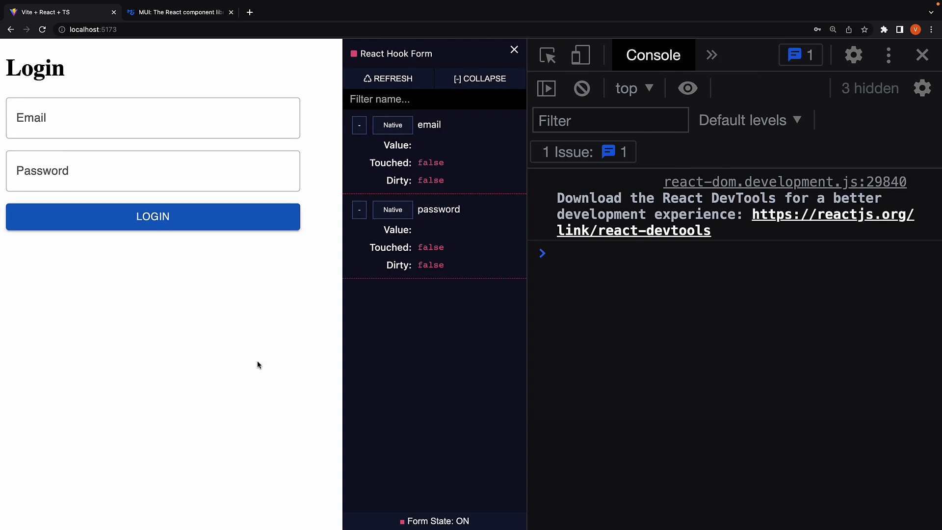
pyautogui.moveTo(251, 228)
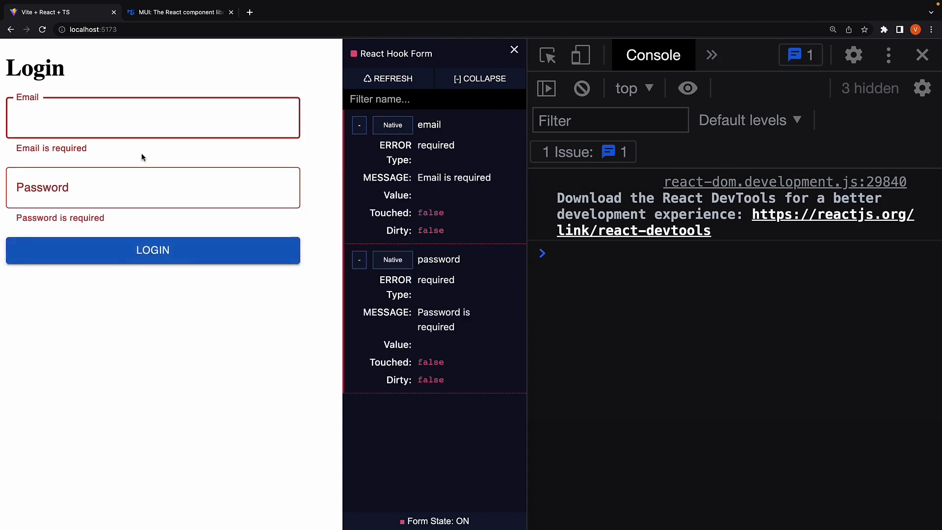
# Submit the empty form to show 'Email is required' and 'Password is required', then focus the Console.
pyautogui.click(148, 118)
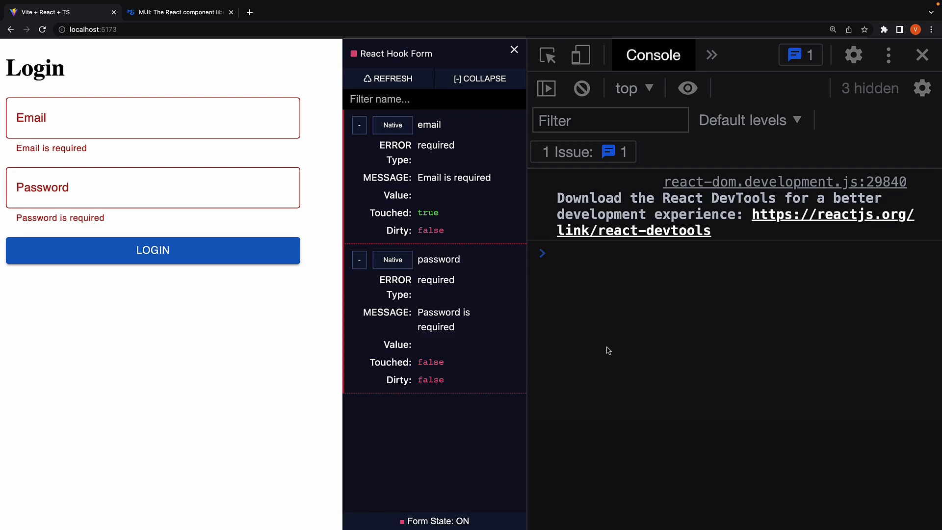
pyautogui.click(562, 253)
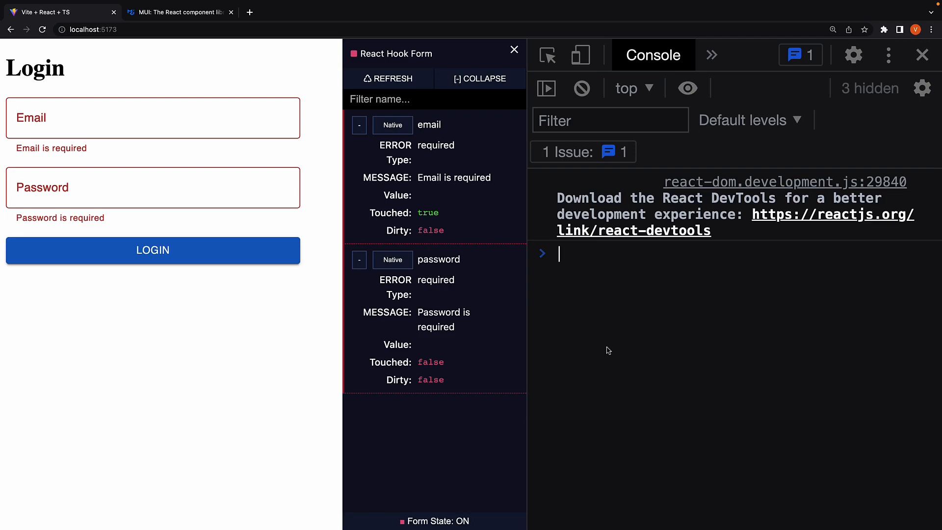